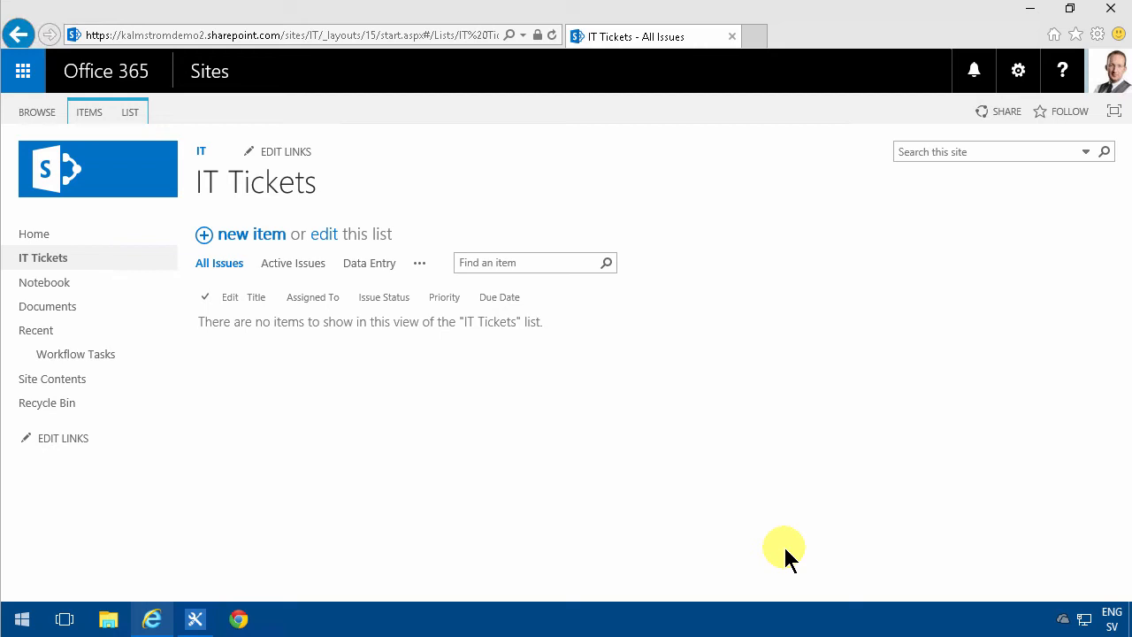
mouse_move(694, 481)
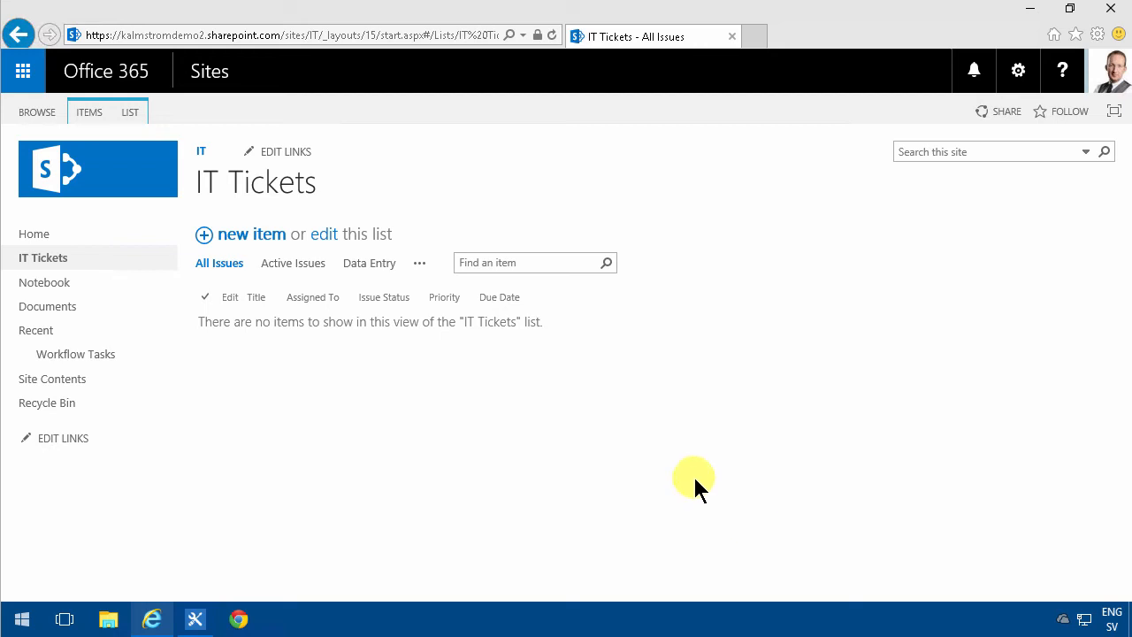
mouse_move(259, 283)
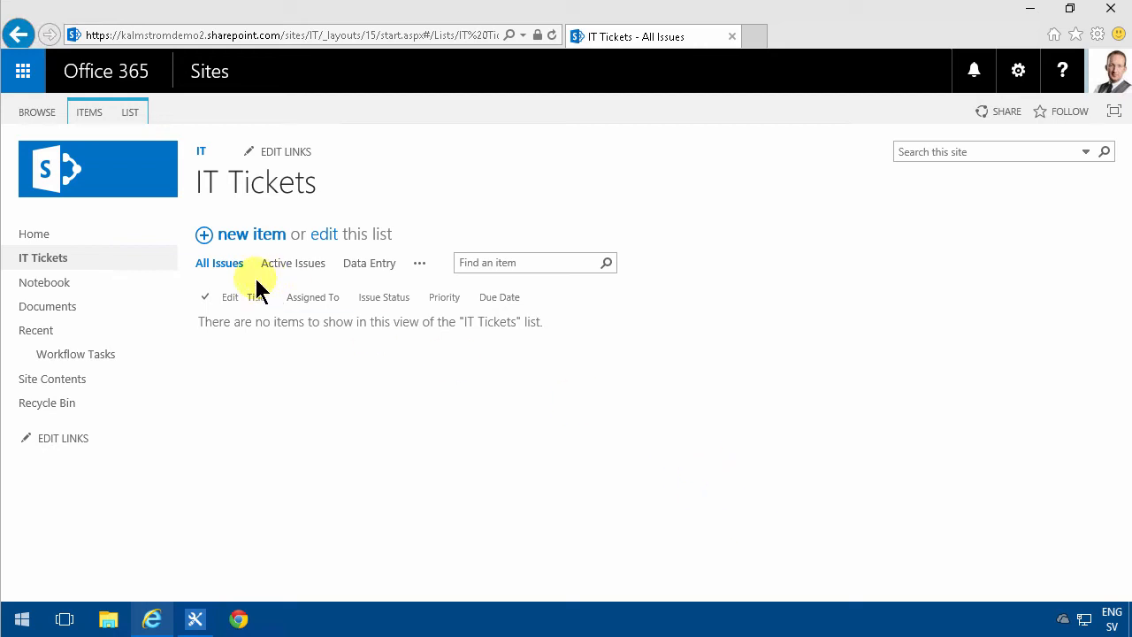
mouse_move(257, 469)
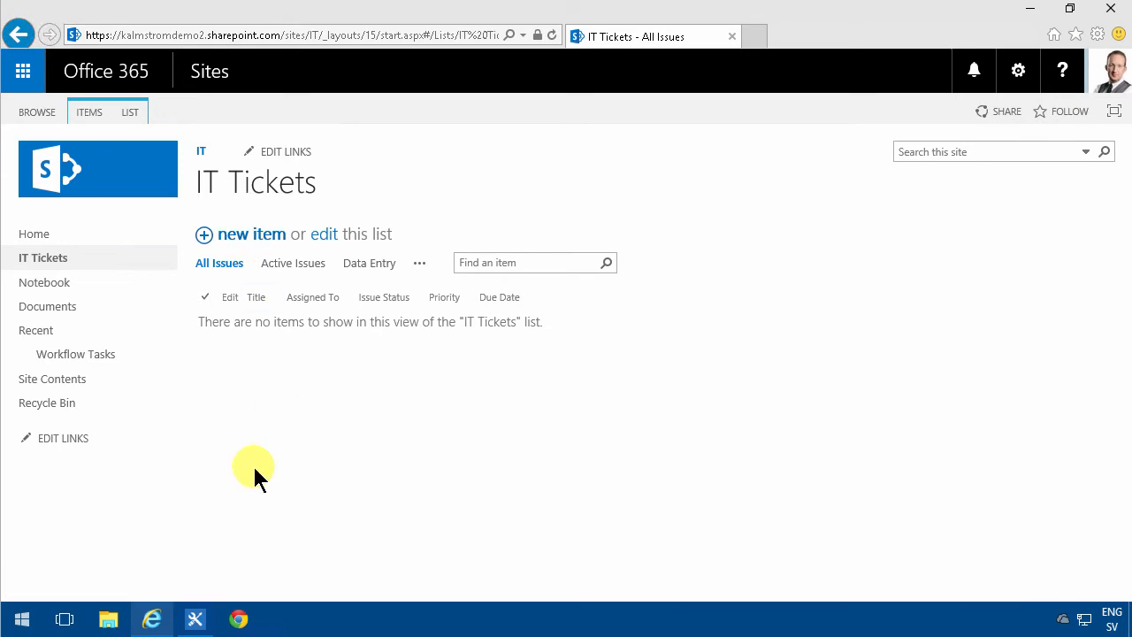
mouse_move(255, 248)
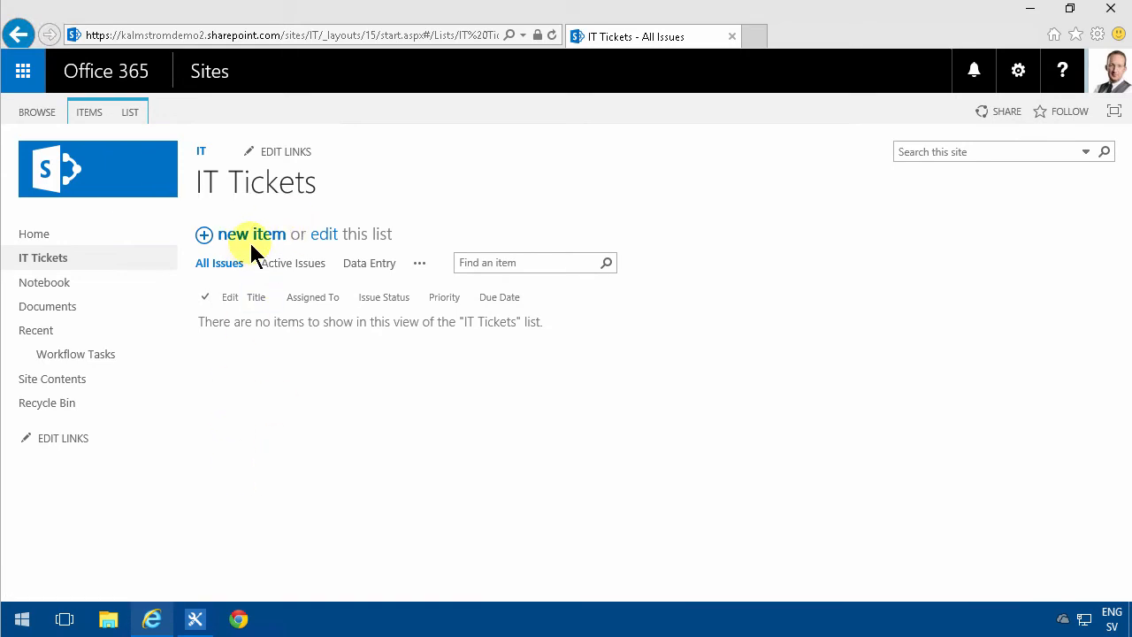
mouse_move(193, 619)
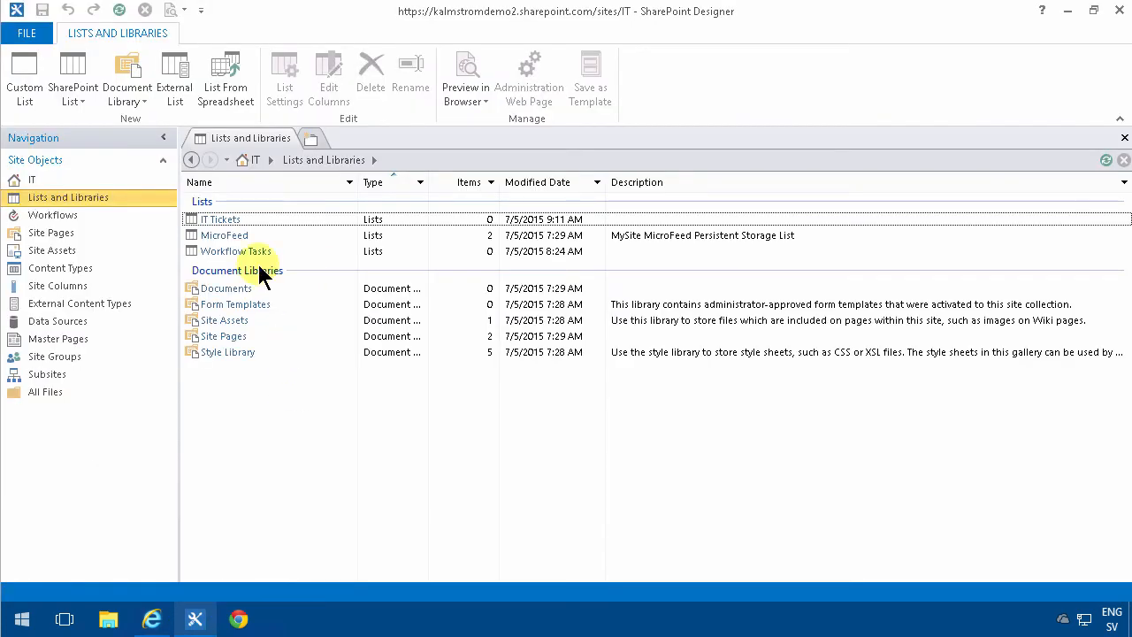
- From the IT Tickets list settings, create a SharePoint 2013 workflow named 'High prio emails'
double_click(220, 220)
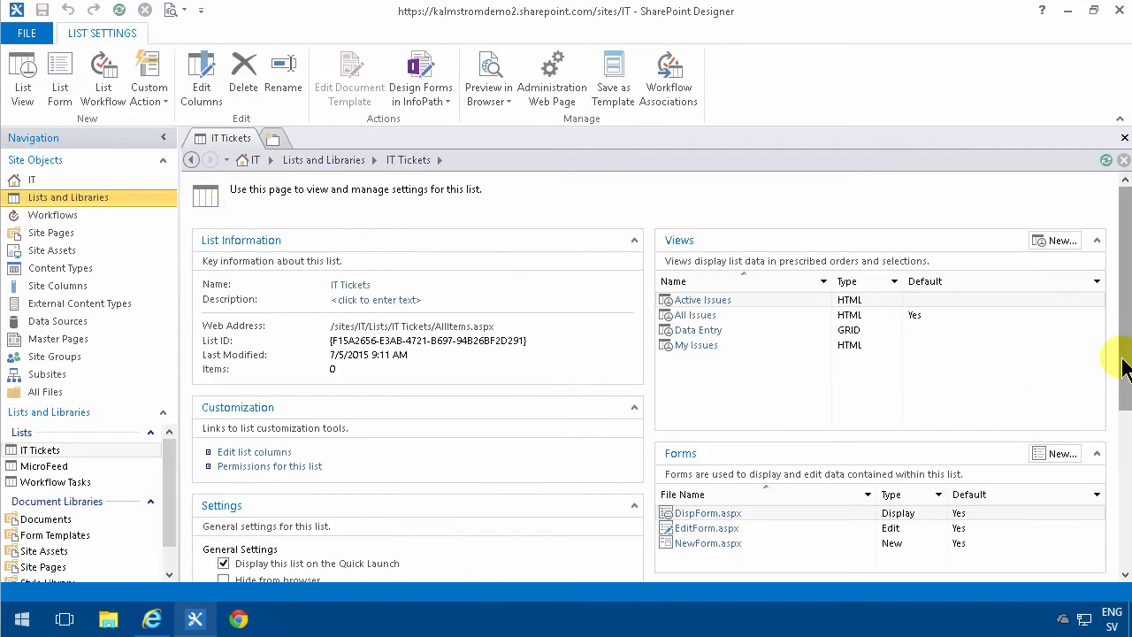
scroll(down, 3)
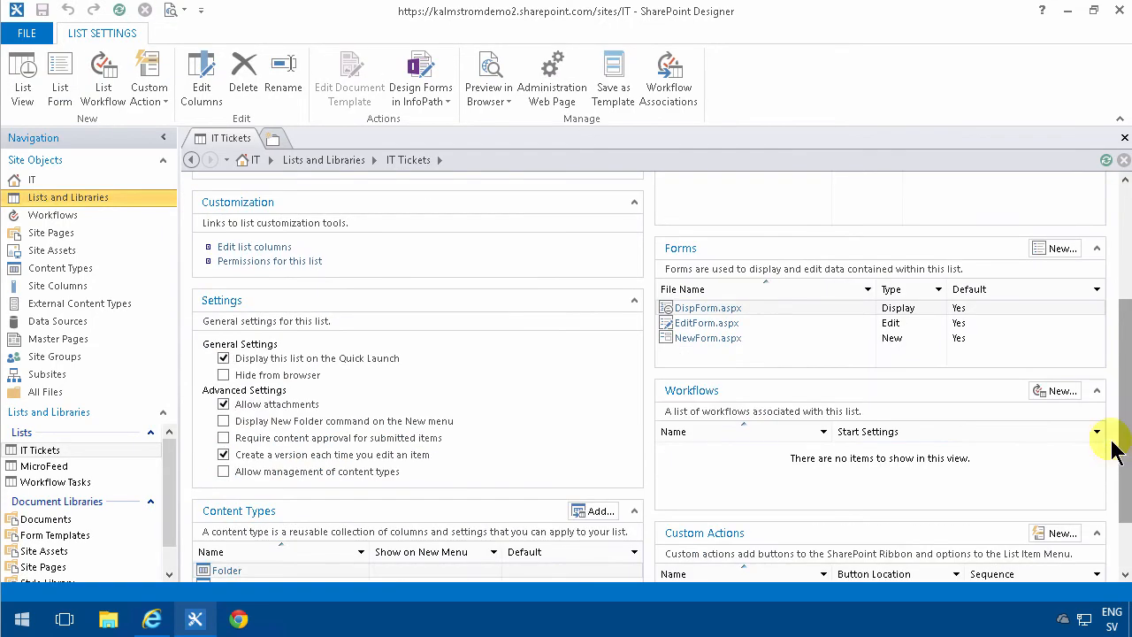
click(1062, 391)
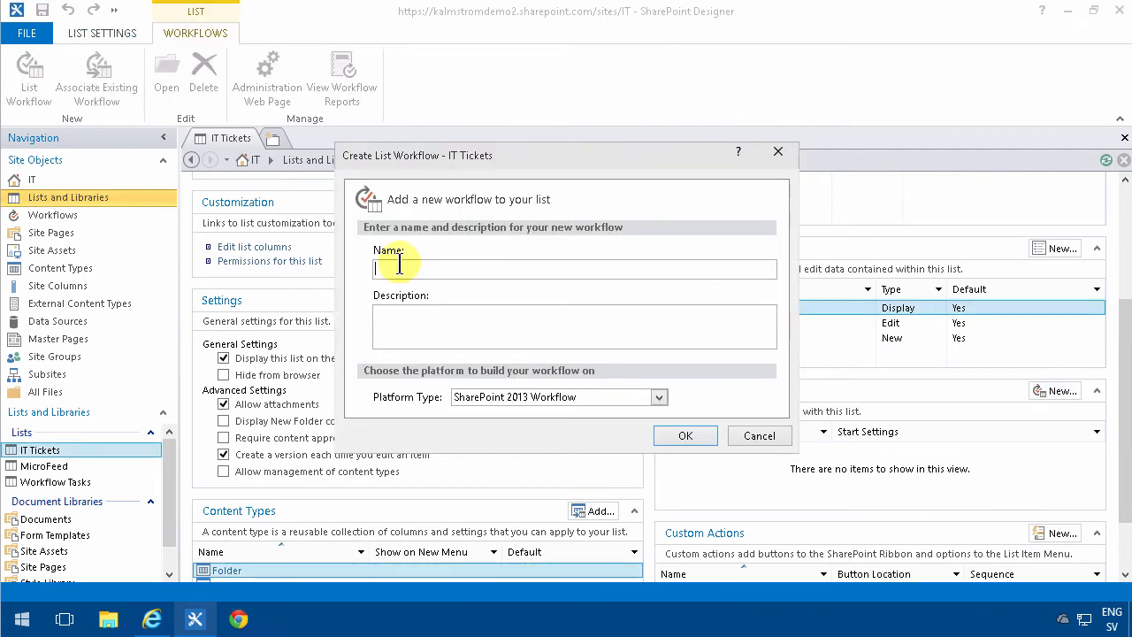
text(High pri)
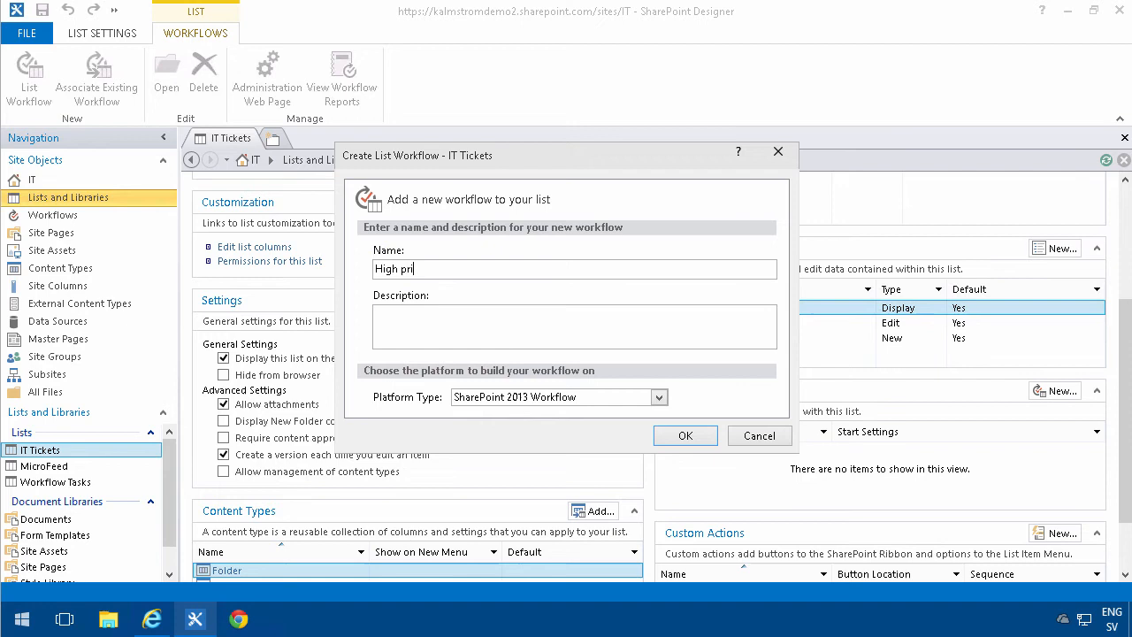
text(o emails)
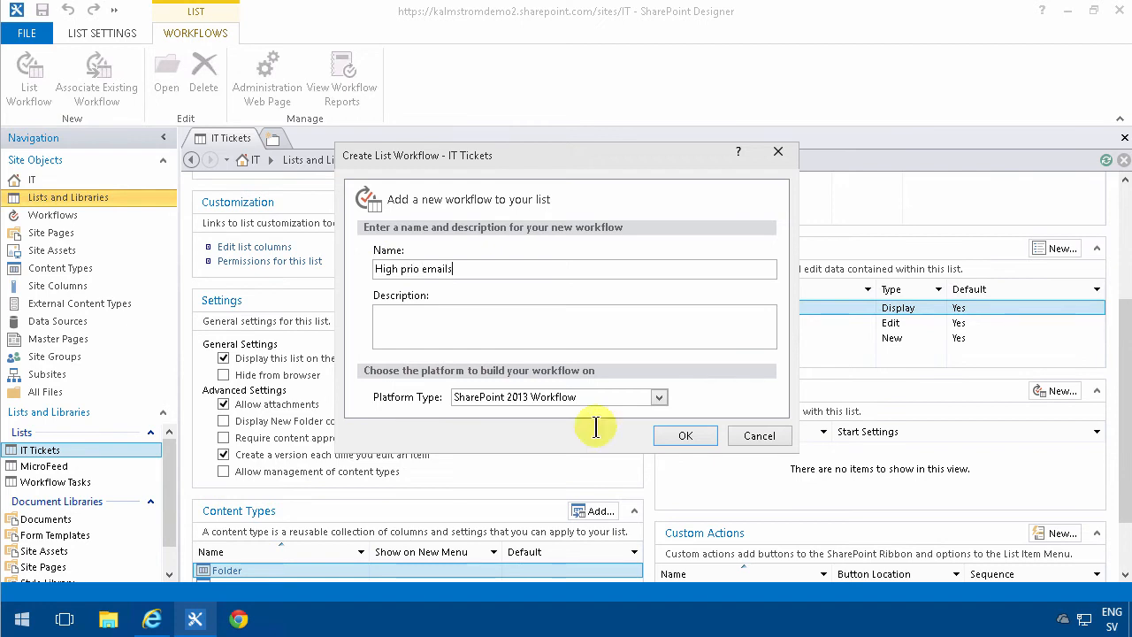
click(685, 435)
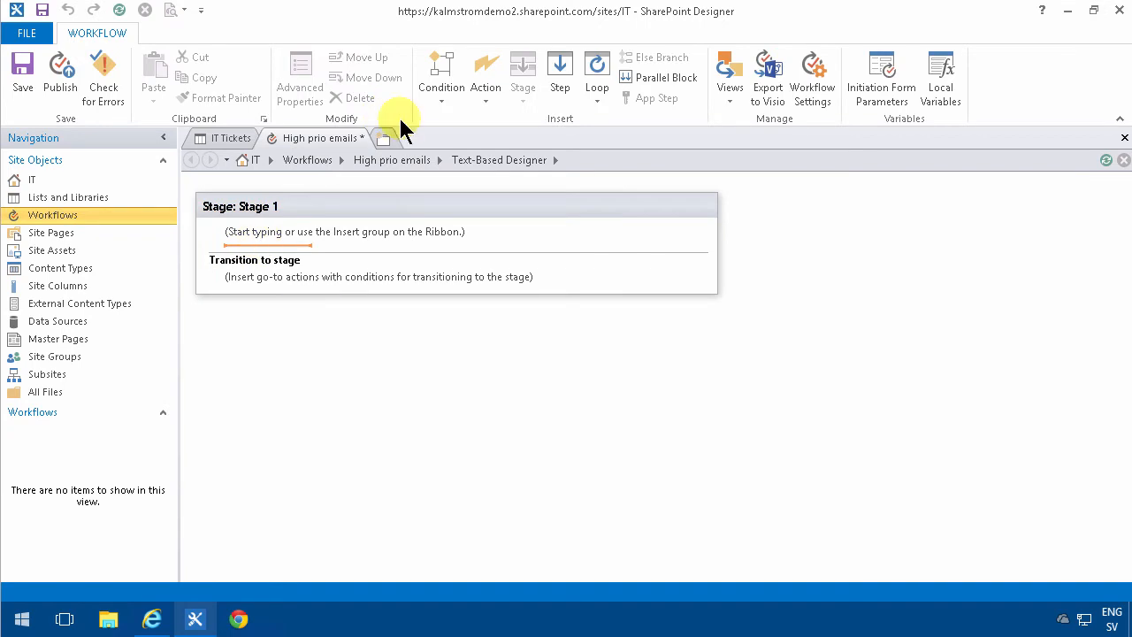
- Add an If Current Item:Priority equals (1) High condition containing a Send an Email action
click(441, 74)
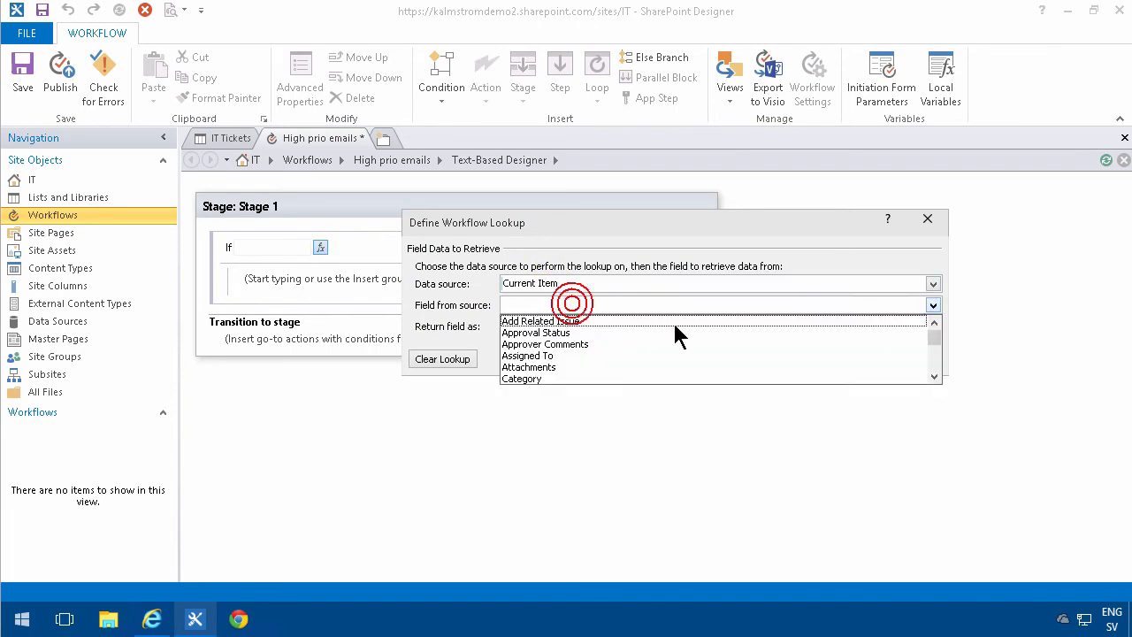
click(720, 304)
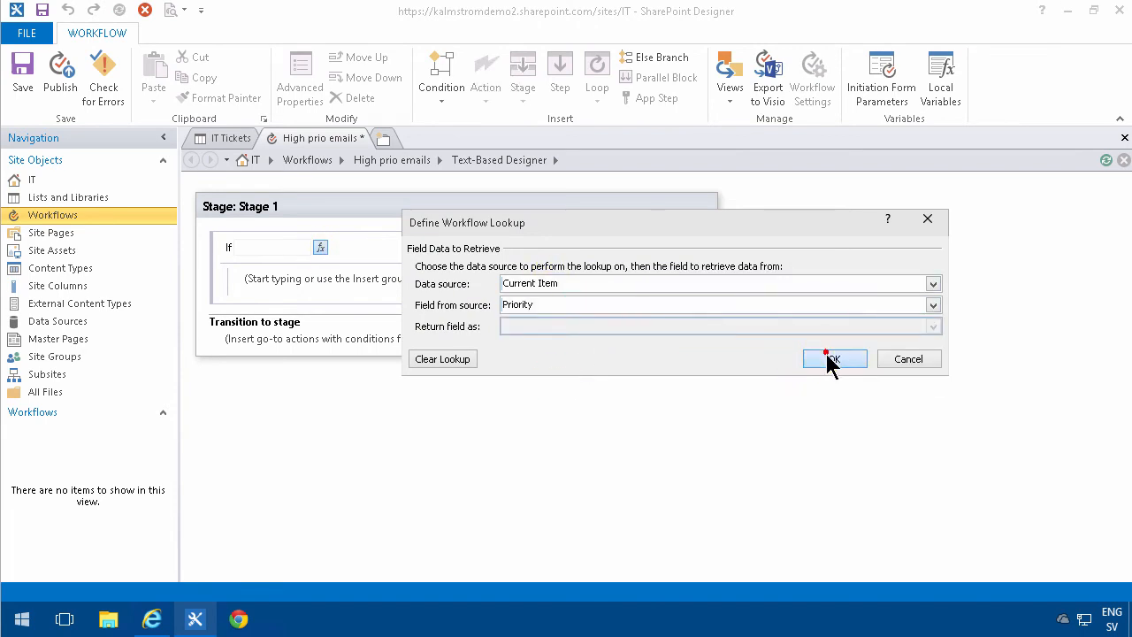
click(832, 358)
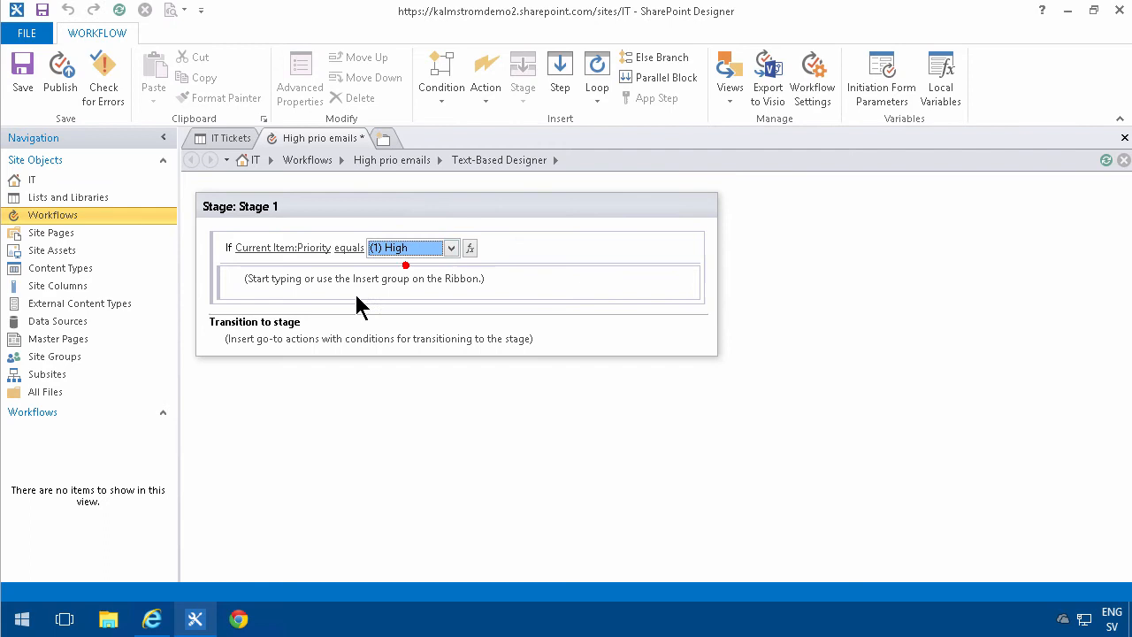
click(484, 71)
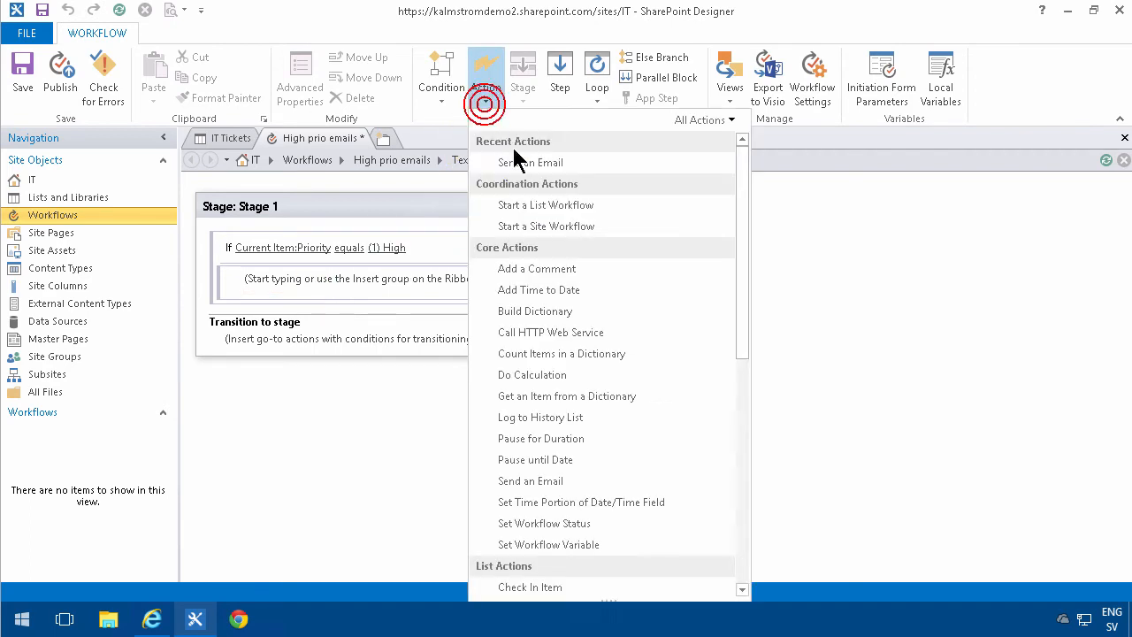
click(531, 482)
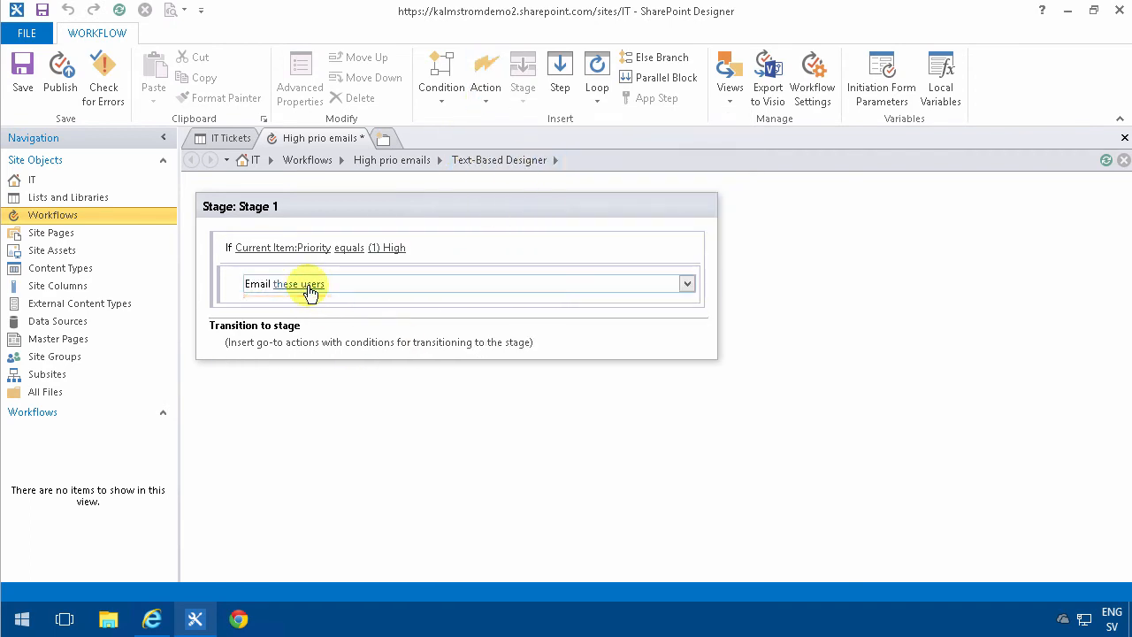
- Address the email to Current Item:Assigned To and write the body 'Click here to edit'
click(299, 283)
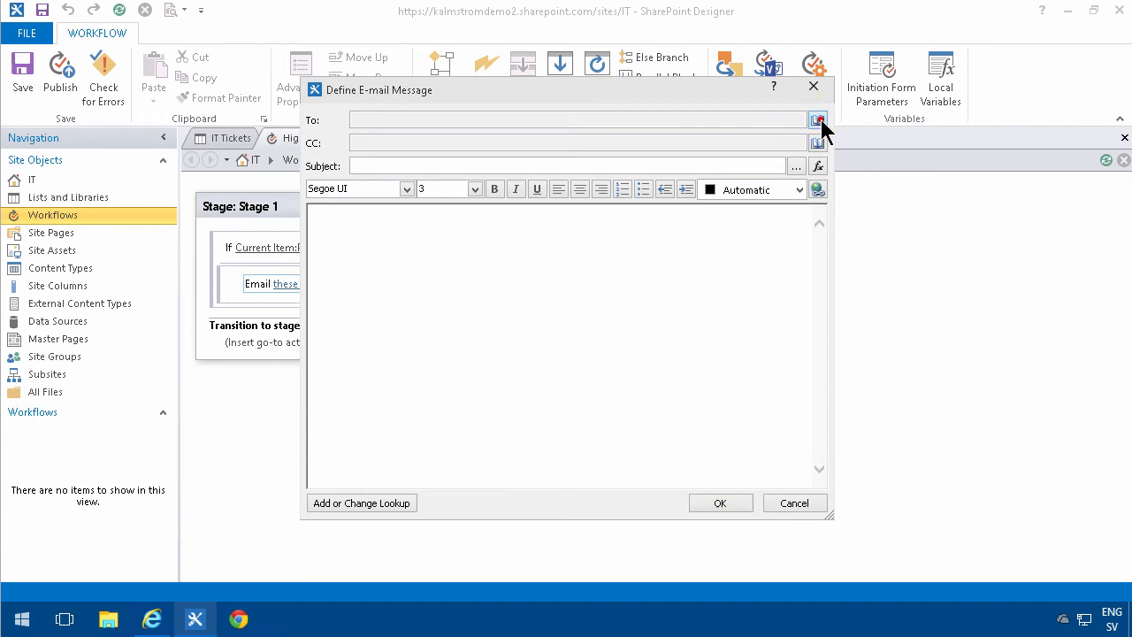
click(817, 120)
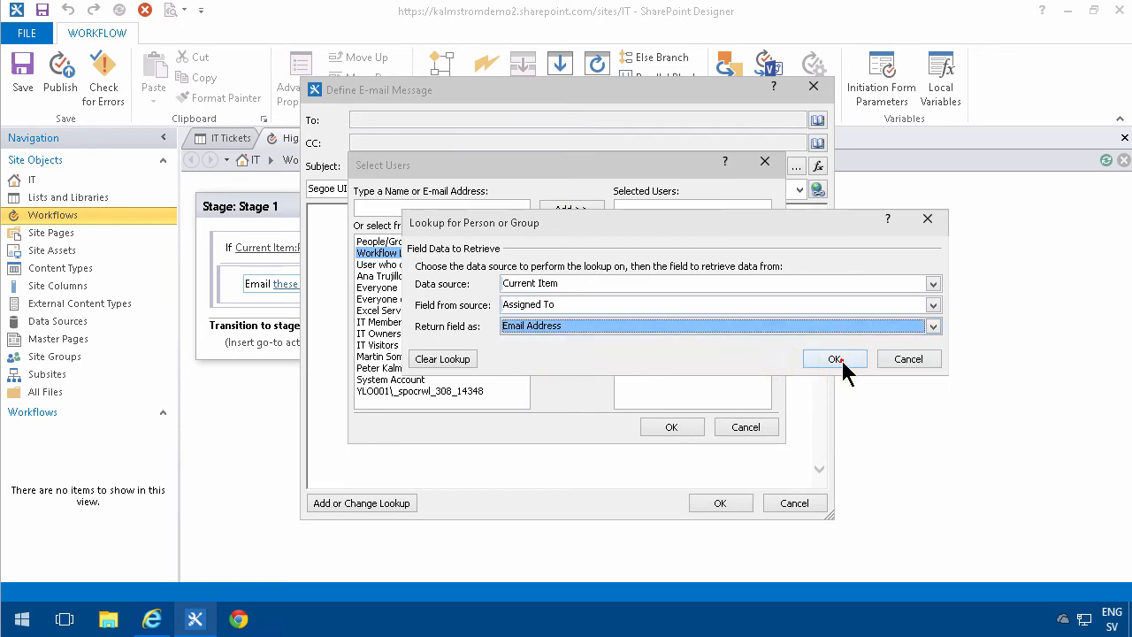
click(836, 358)
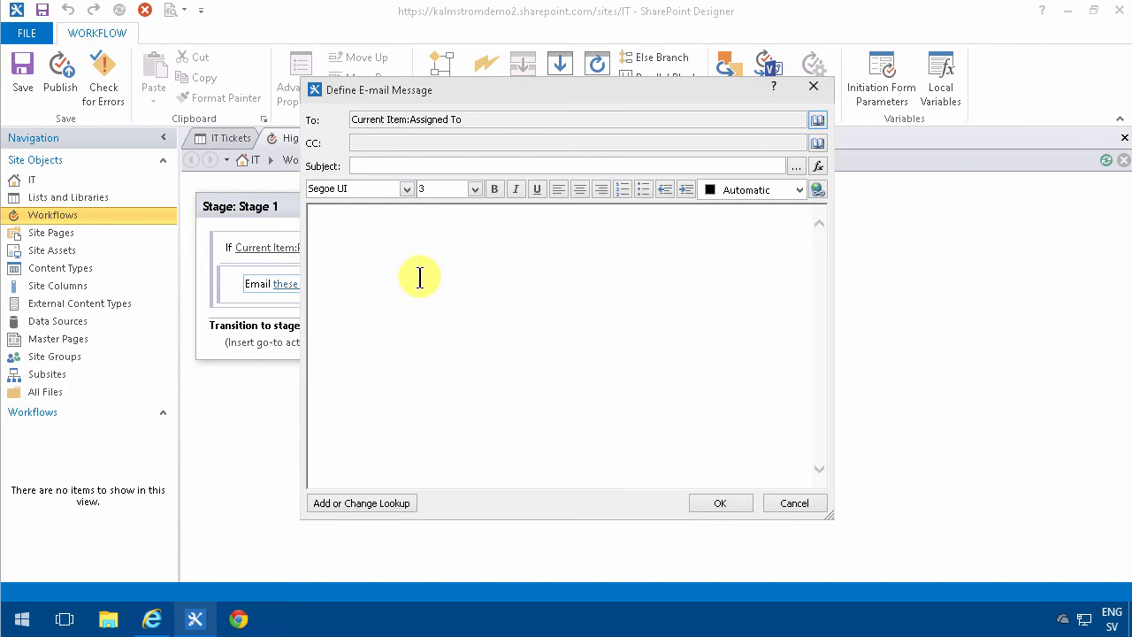
text(Click)
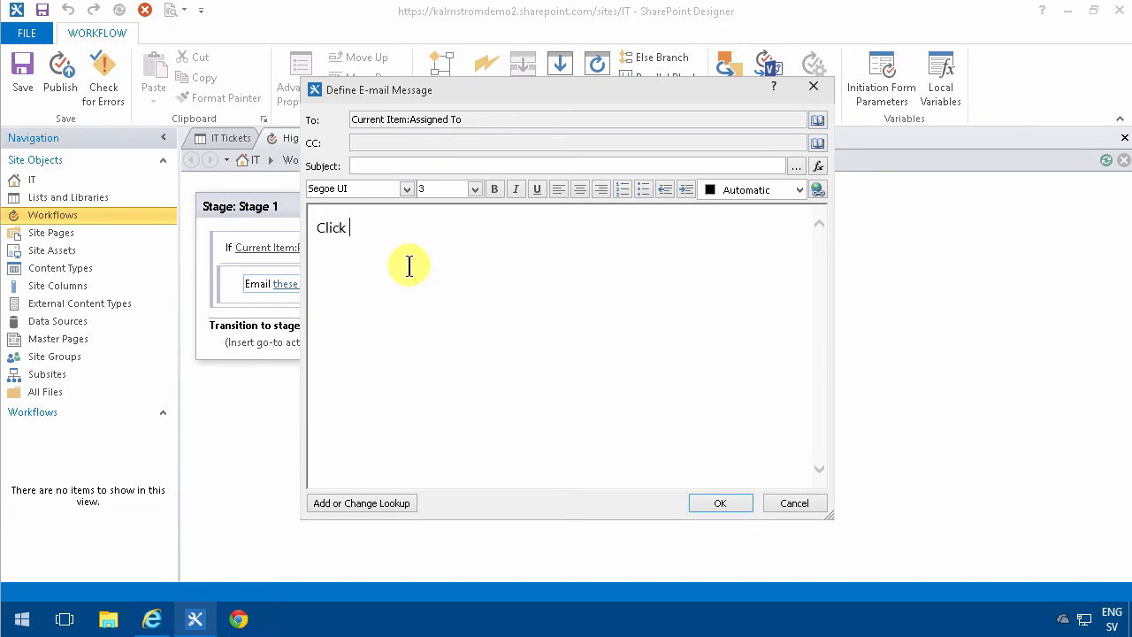
text(here to edit)
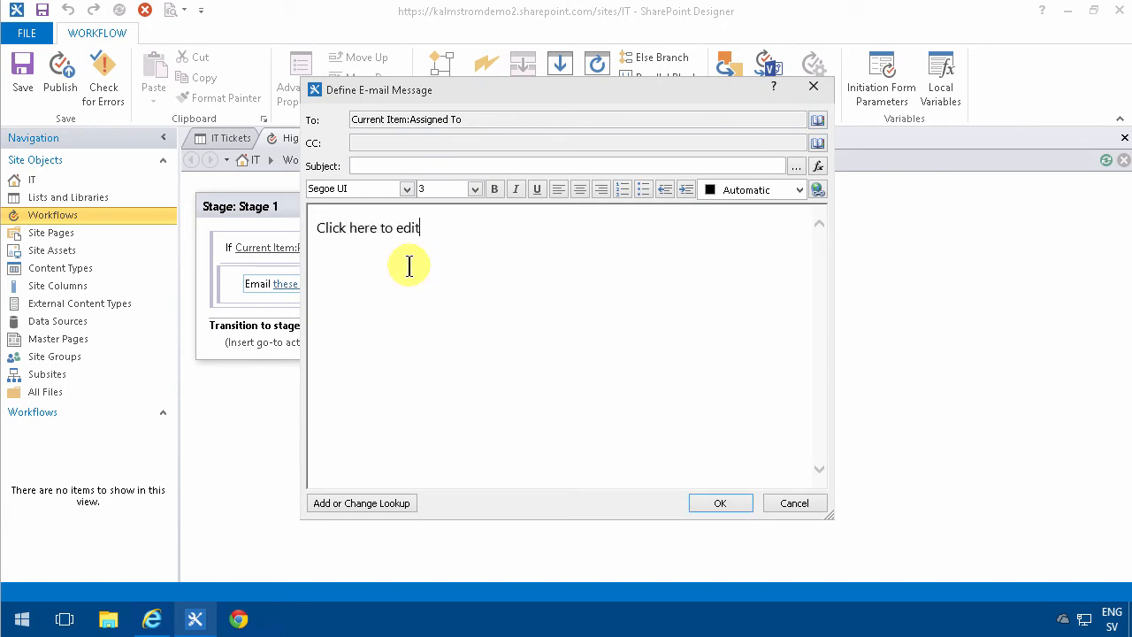
- Set the subject to 'New high prio ticket:' plus the Title lookup and select the body text
click(566, 166)
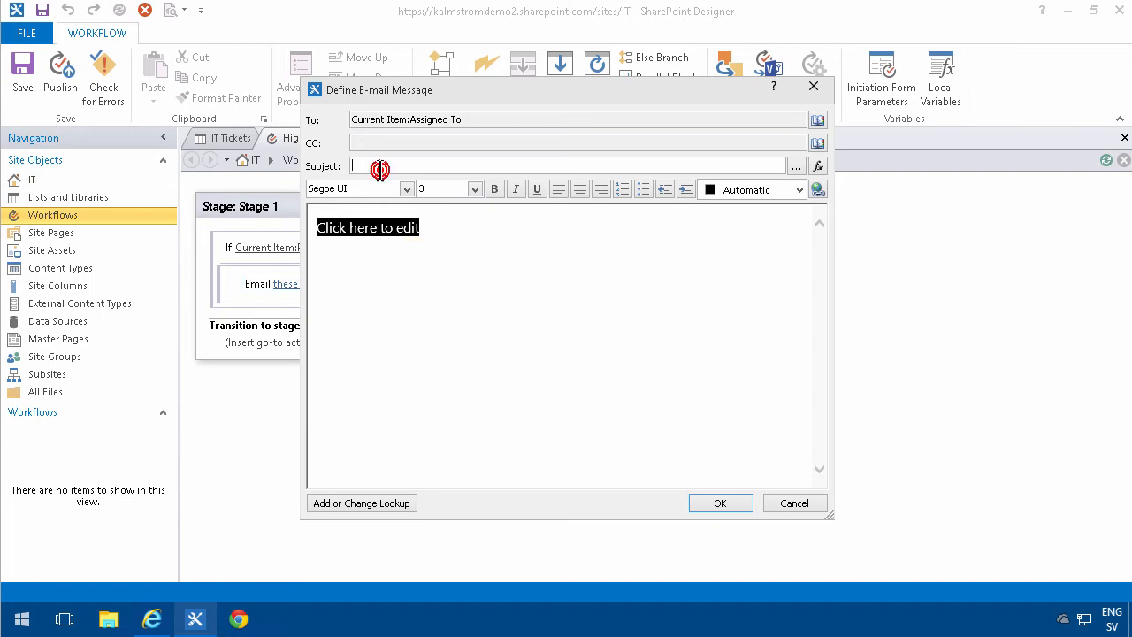
text(New high prio t)
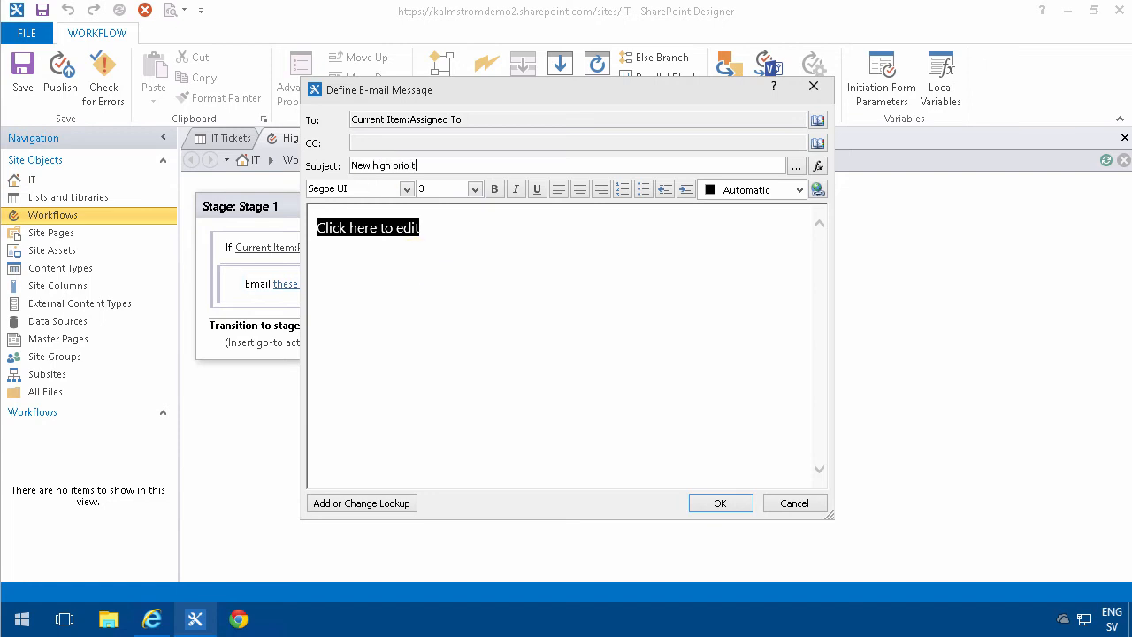
text(icket:)
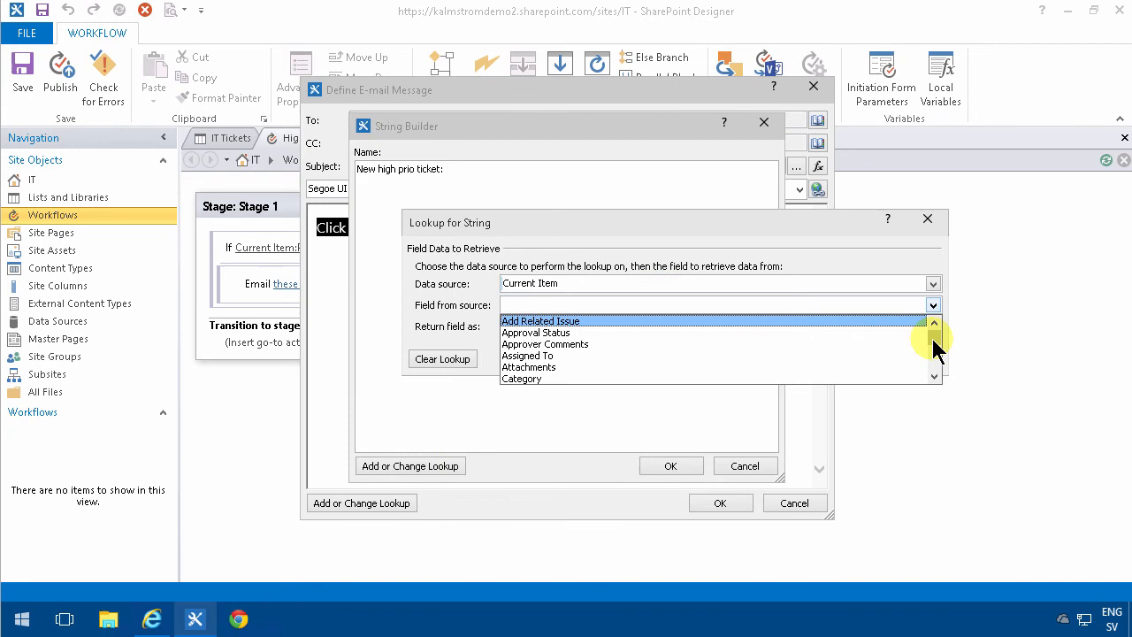
scroll(down, 3)
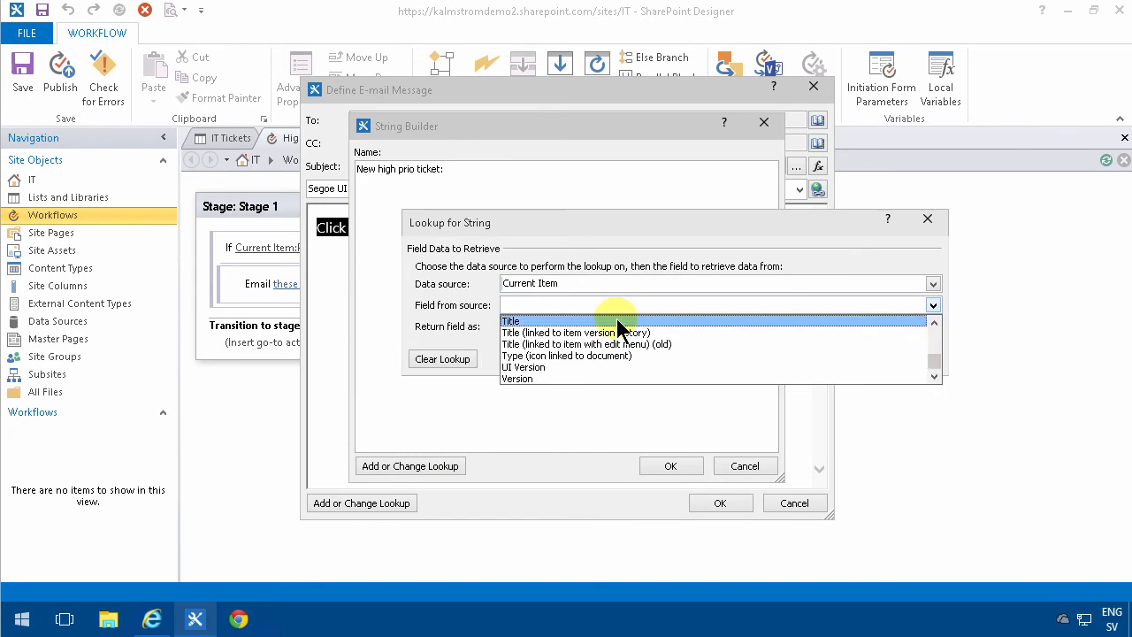
click(671, 467)
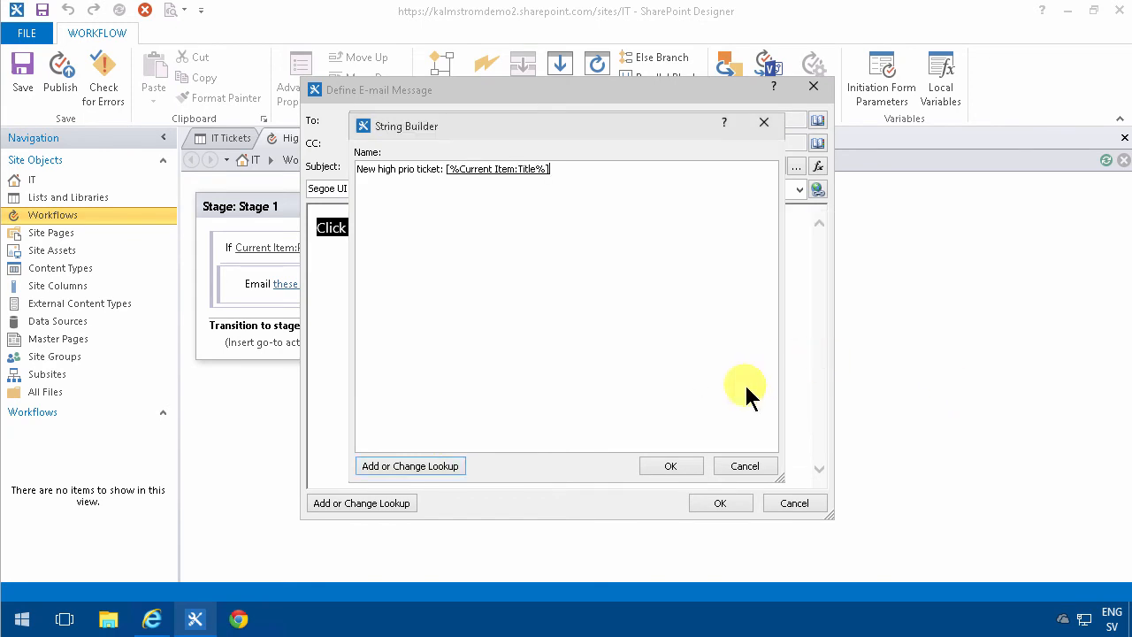
click(670, 467)
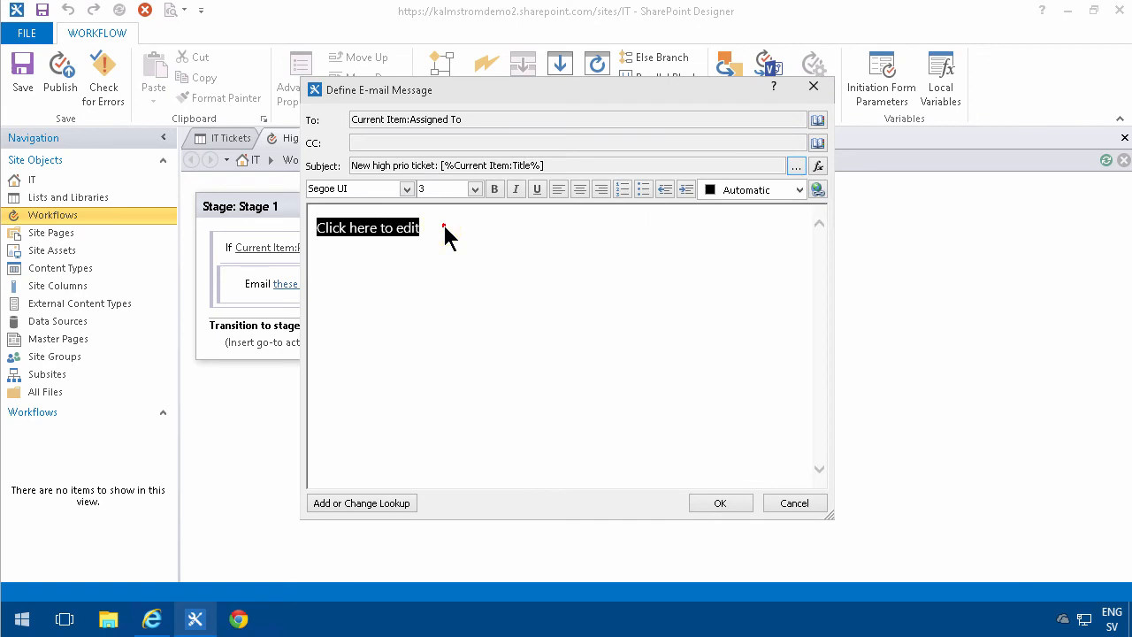
click(721, 502)
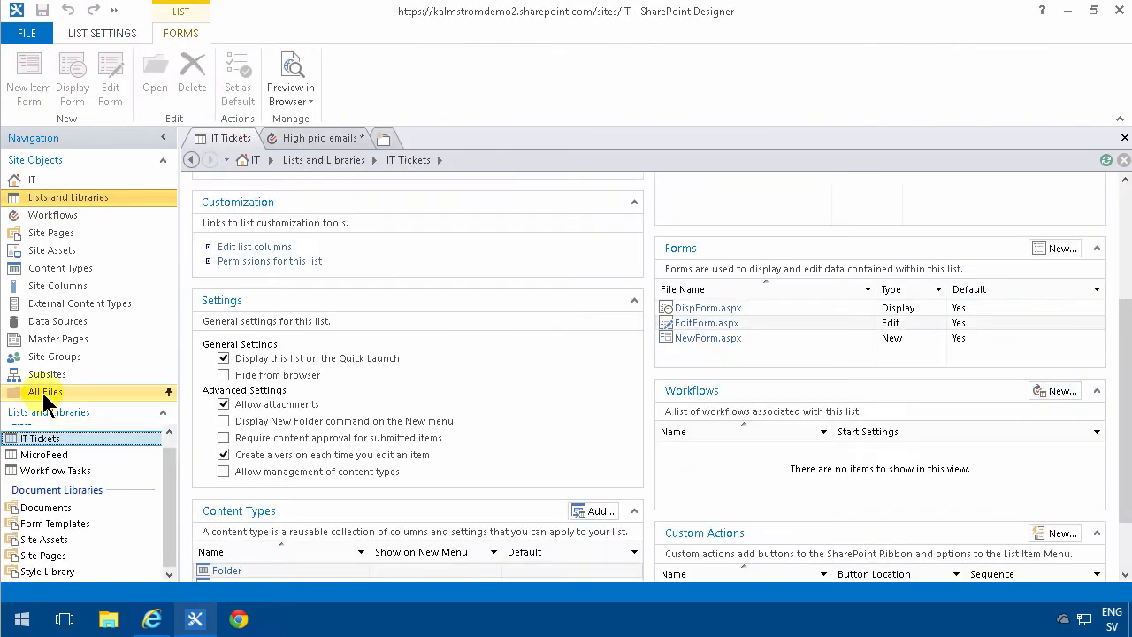
- Browse All Files > Lists > IT Tickets and view EditForm.aspx's properties to get its location address
click(46, 393)
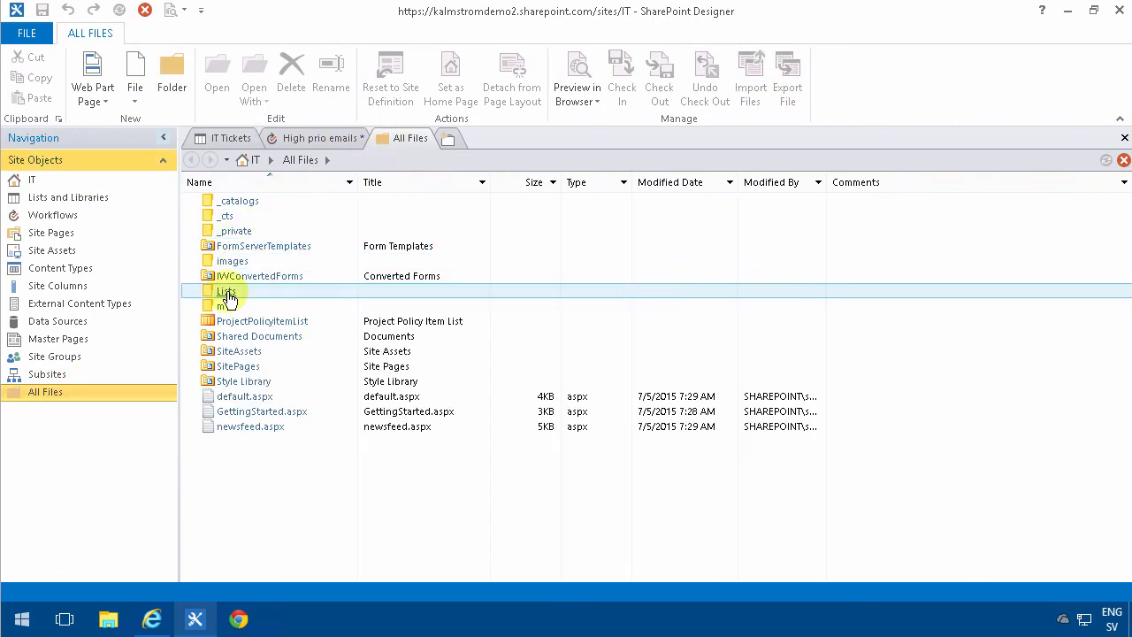
double_click(227, 290)
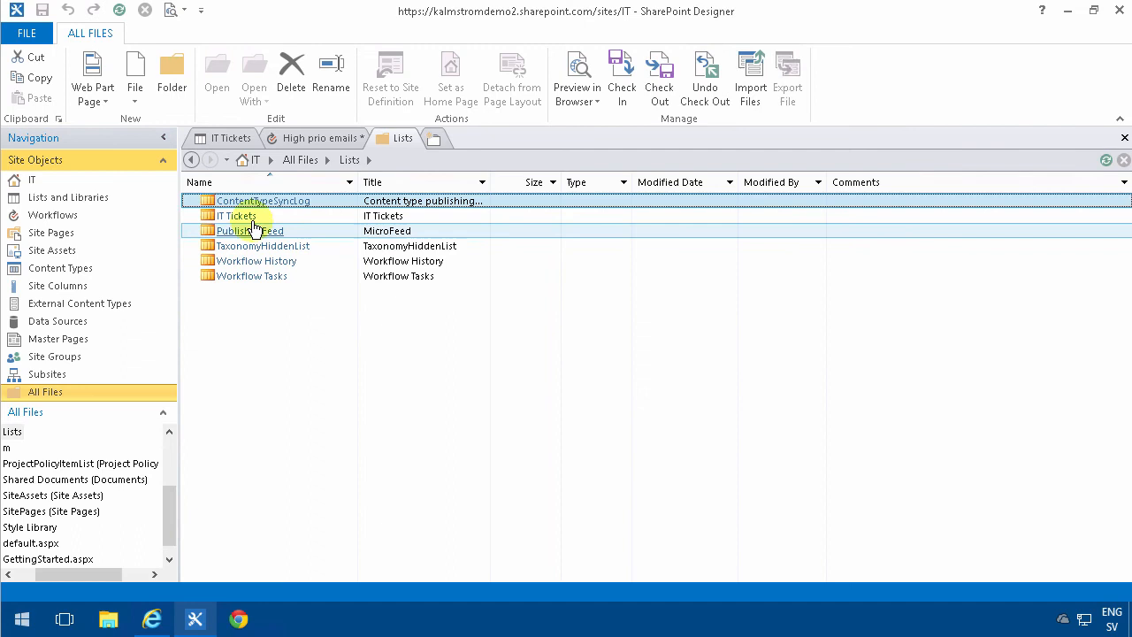
double_click(237, 215)
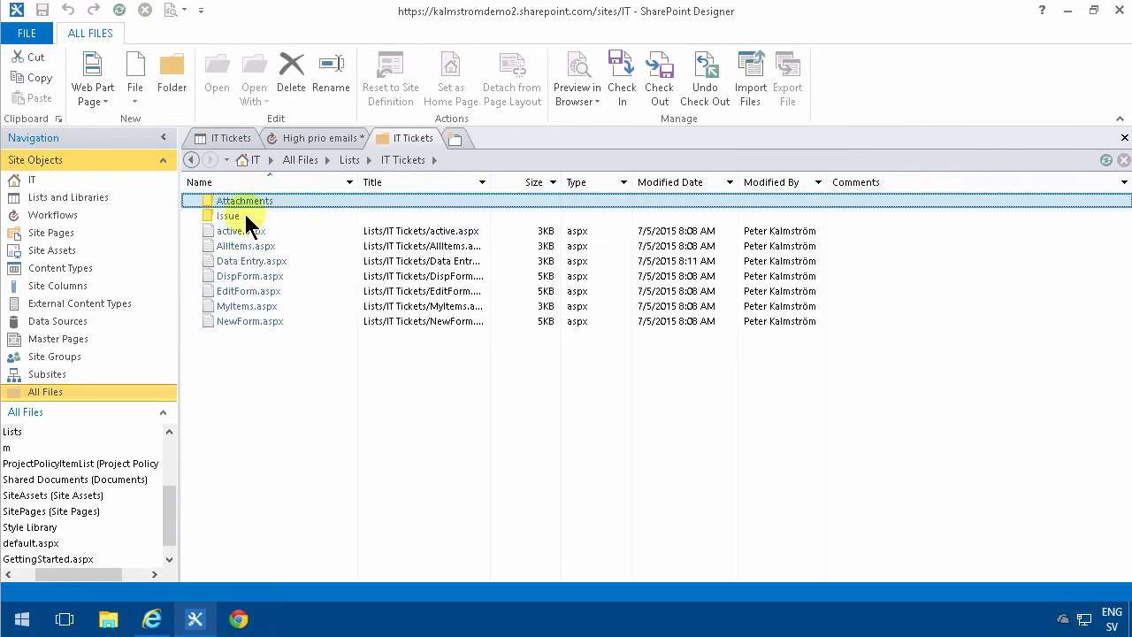
click(248, 290)
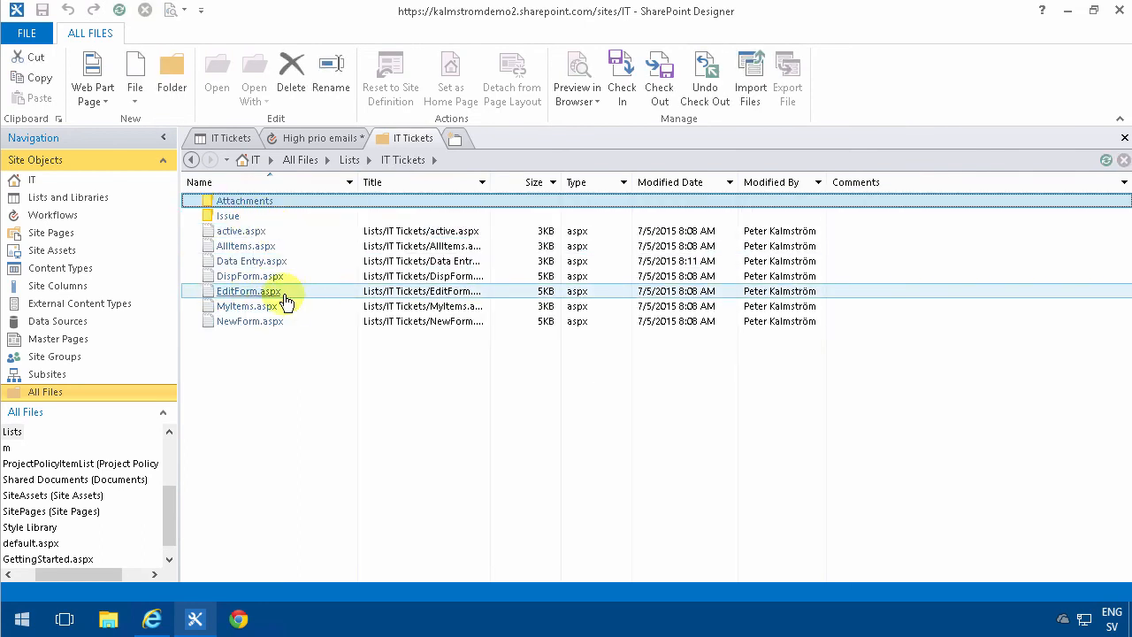
mouse_move(309, 308)
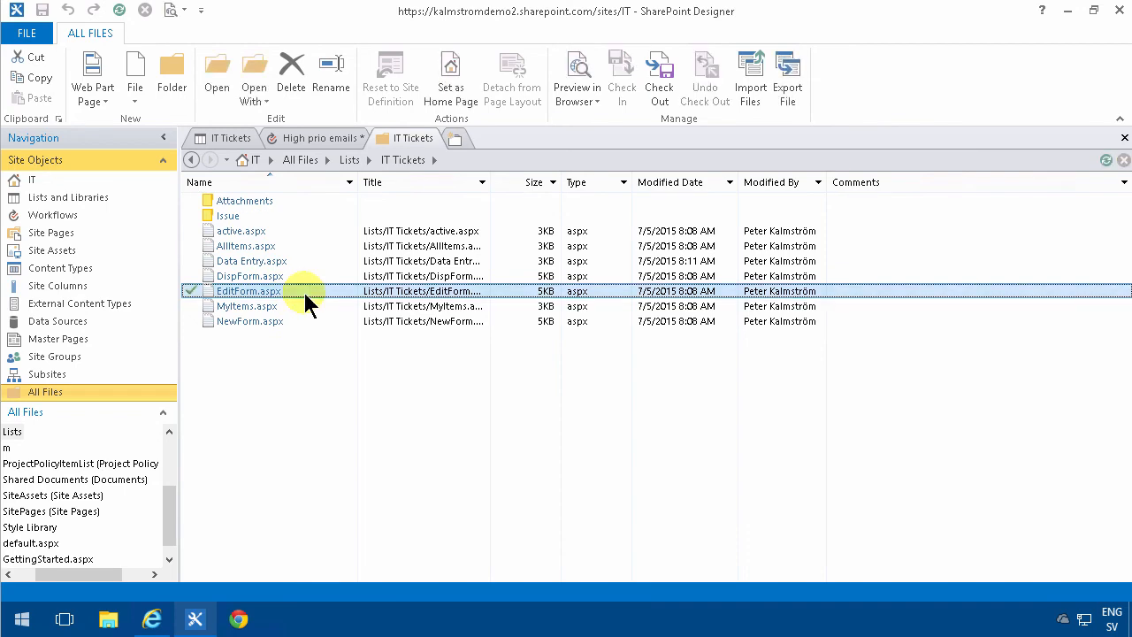
right_click(248, 290)
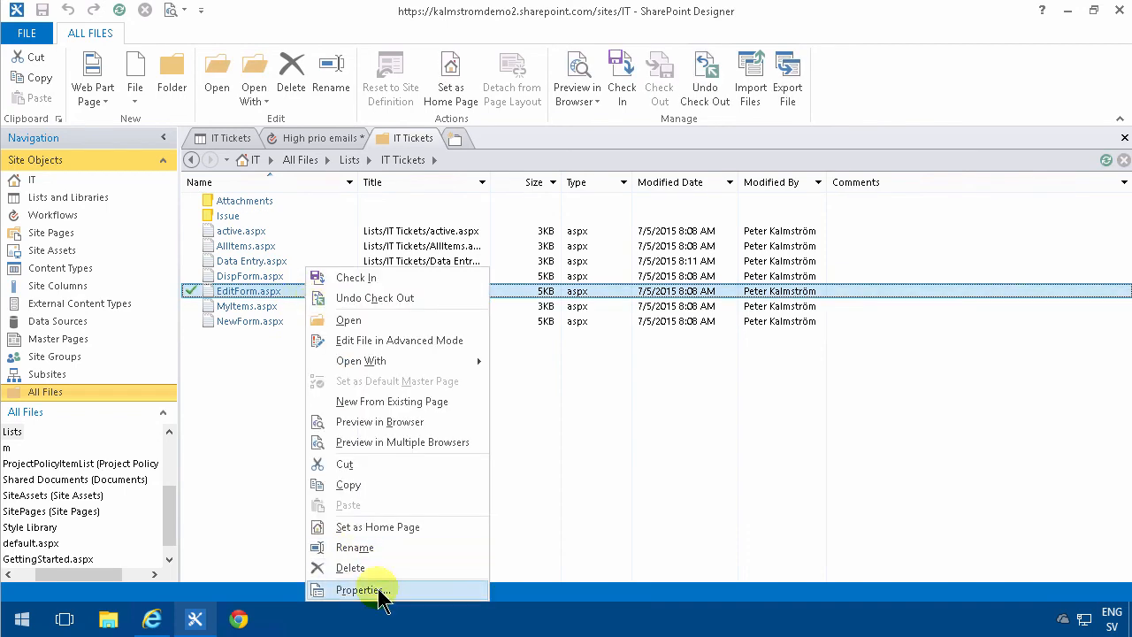
click(361, 591)
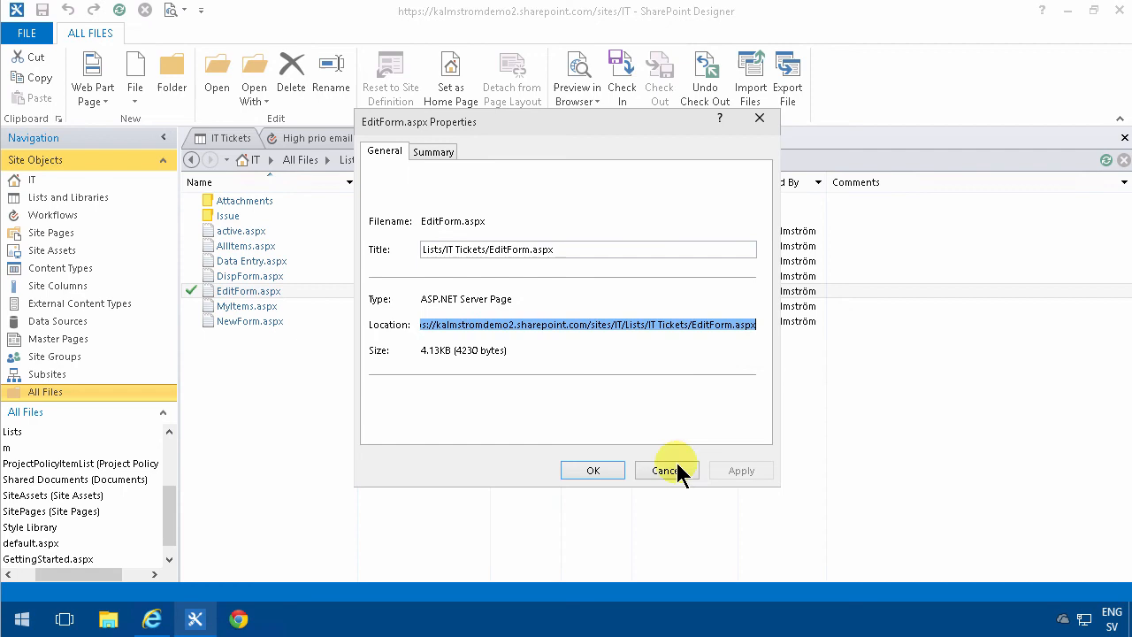
click(665, 471)
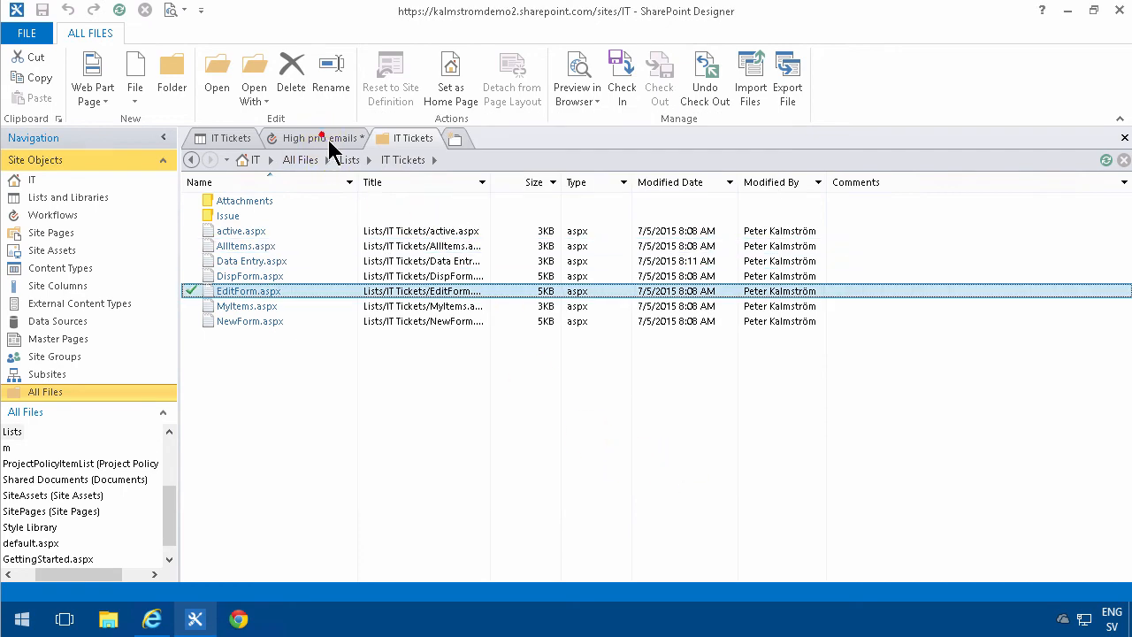
- Hyperlink the body text to the IT Tickets EditForm.aspx URL with ?ID= and the Current Item ID lookup
click(315, 138)
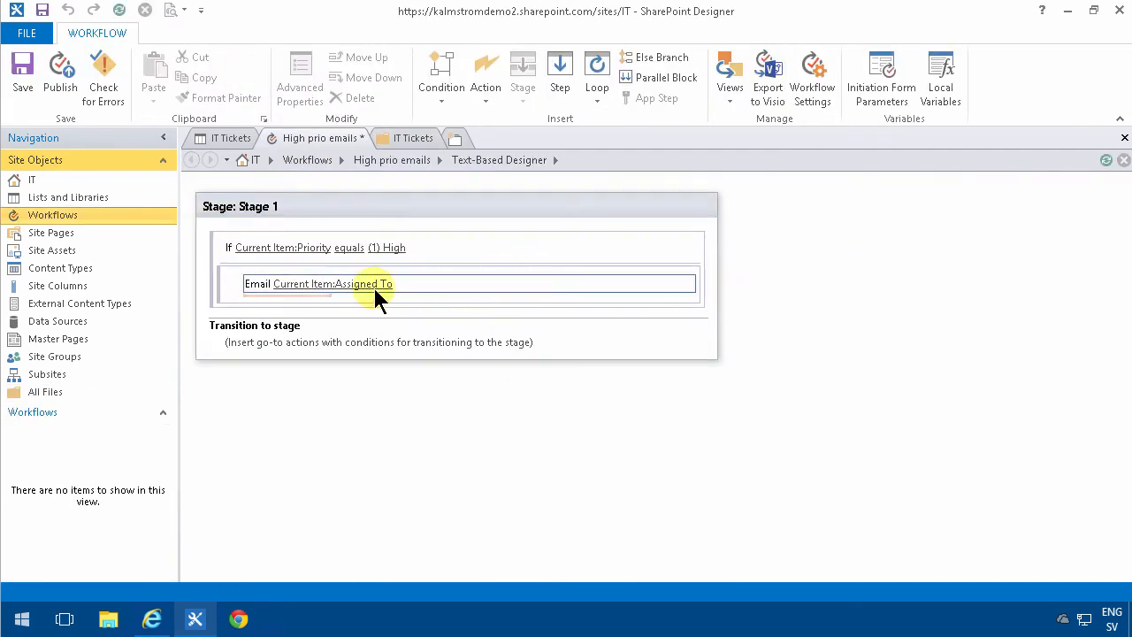
double_click(319, 283)
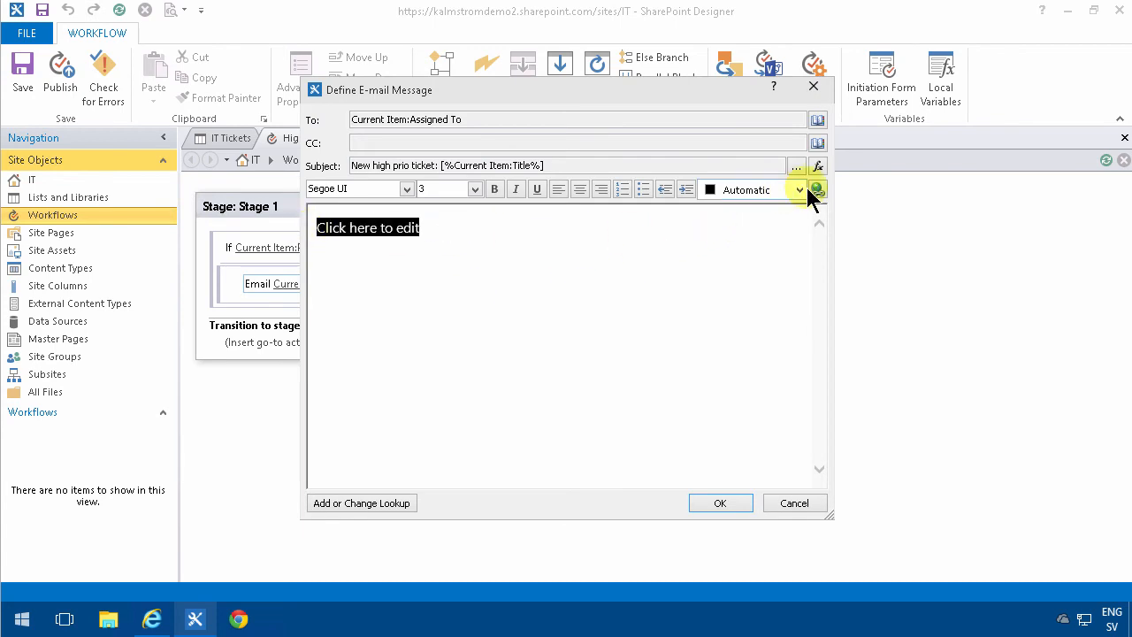
click(817, 188)
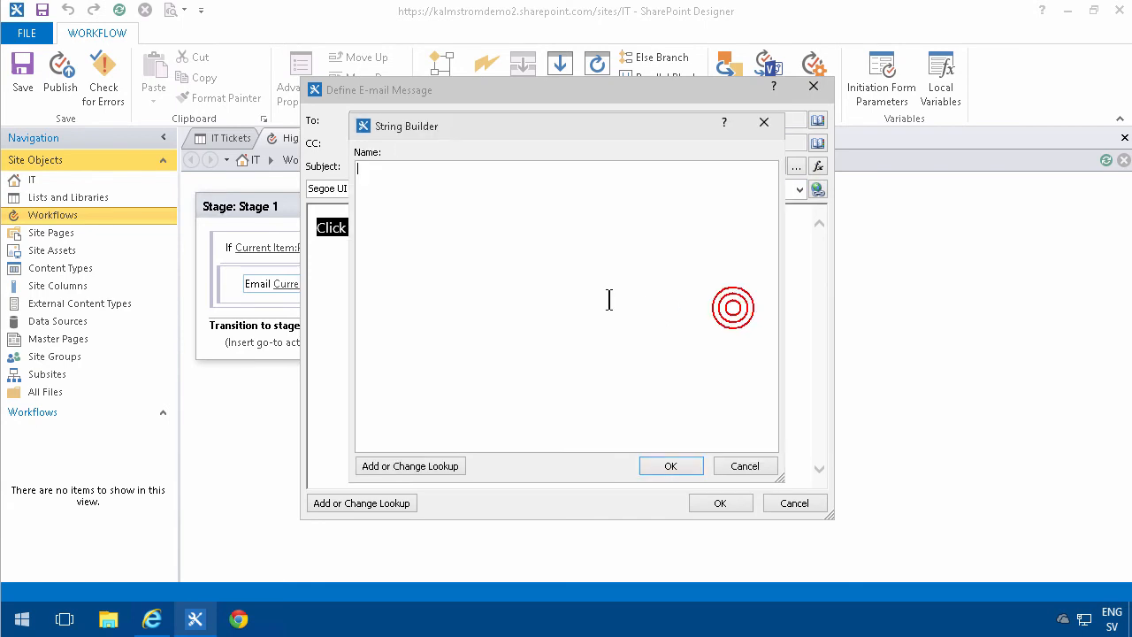
text(https://kalmstromdemo2.sharepoint.com/sites/IT/Lists/IT Tickets/EditForm.aspx)
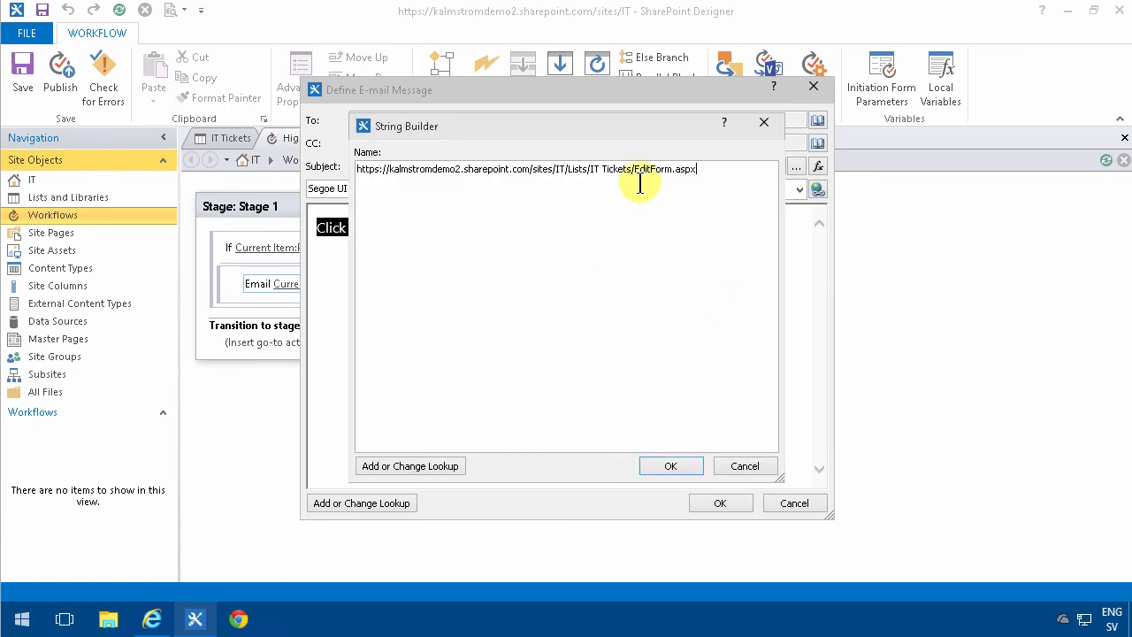
text(?ID=)
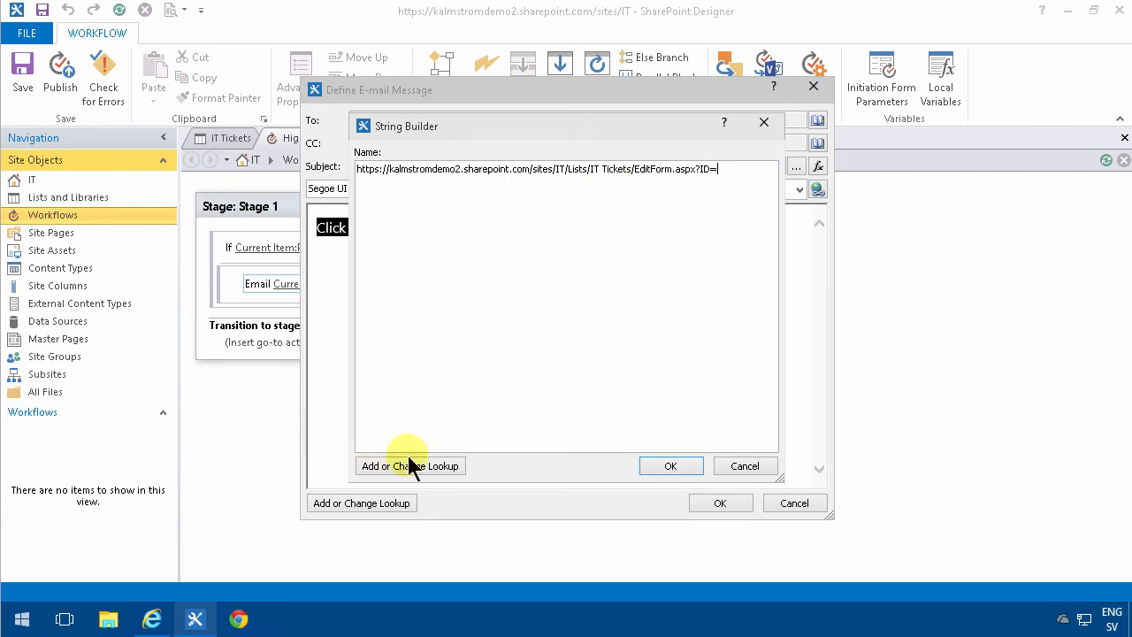
click(410, 467)
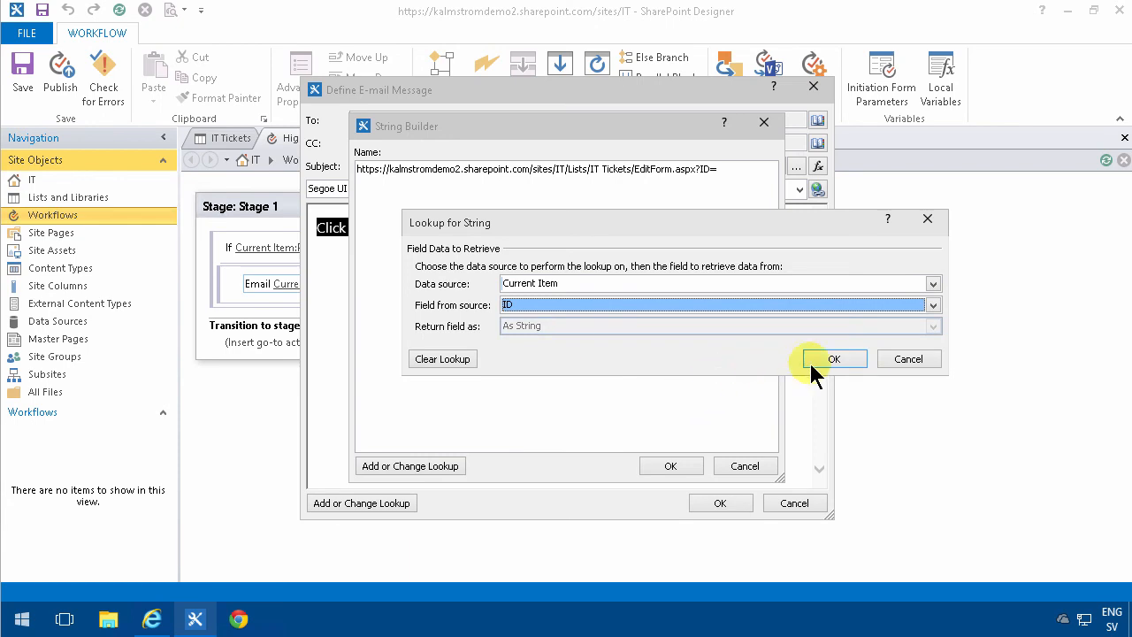
click(833, 358)
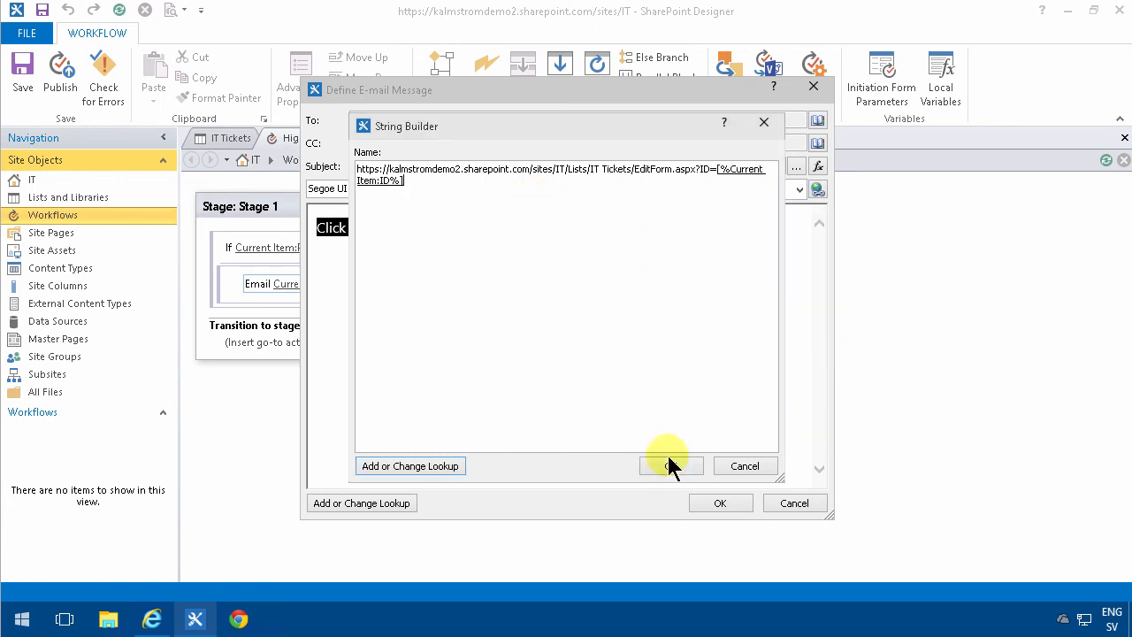
click(670, 467)
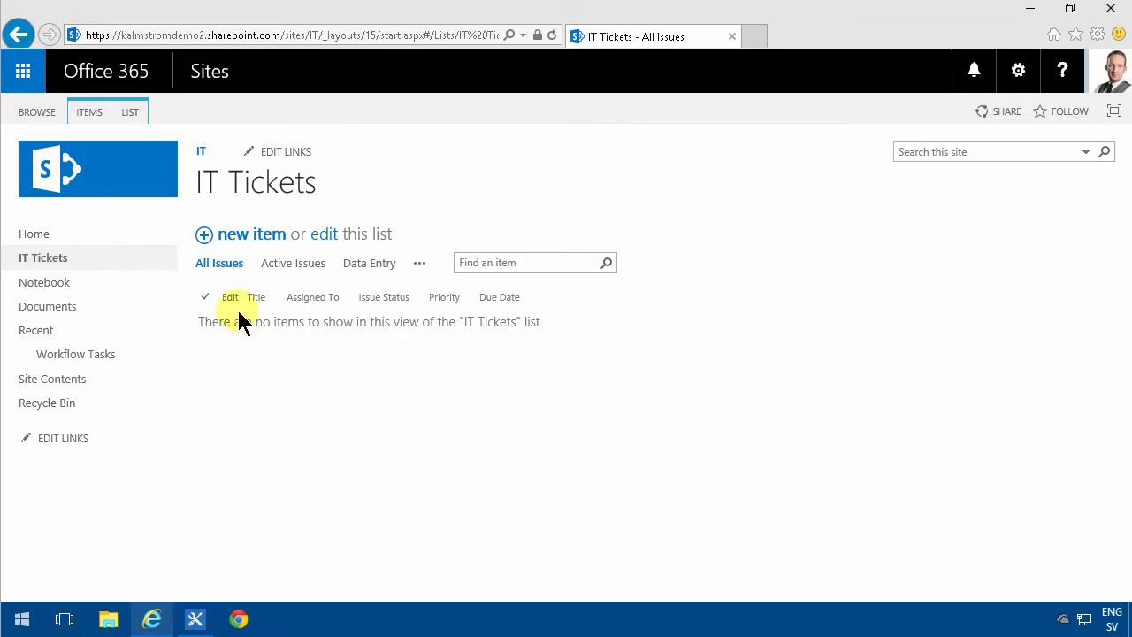
- Add a ticket titled 'test' via inline edit and open its edit form showing the item ID
click(350, 234)
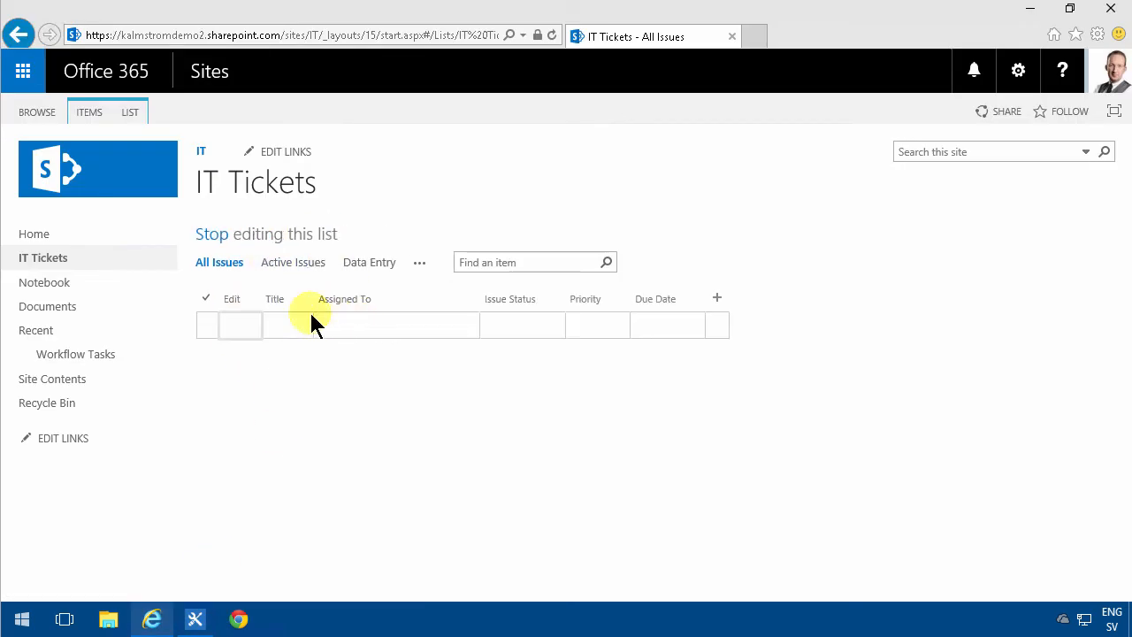
text(test)
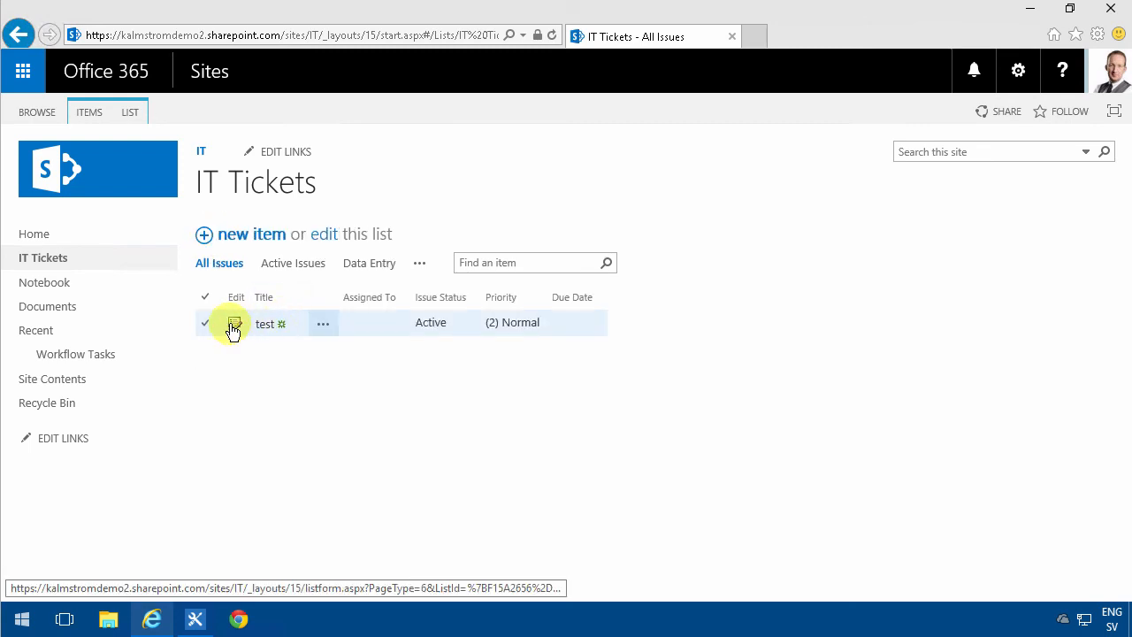
click(235, 324)
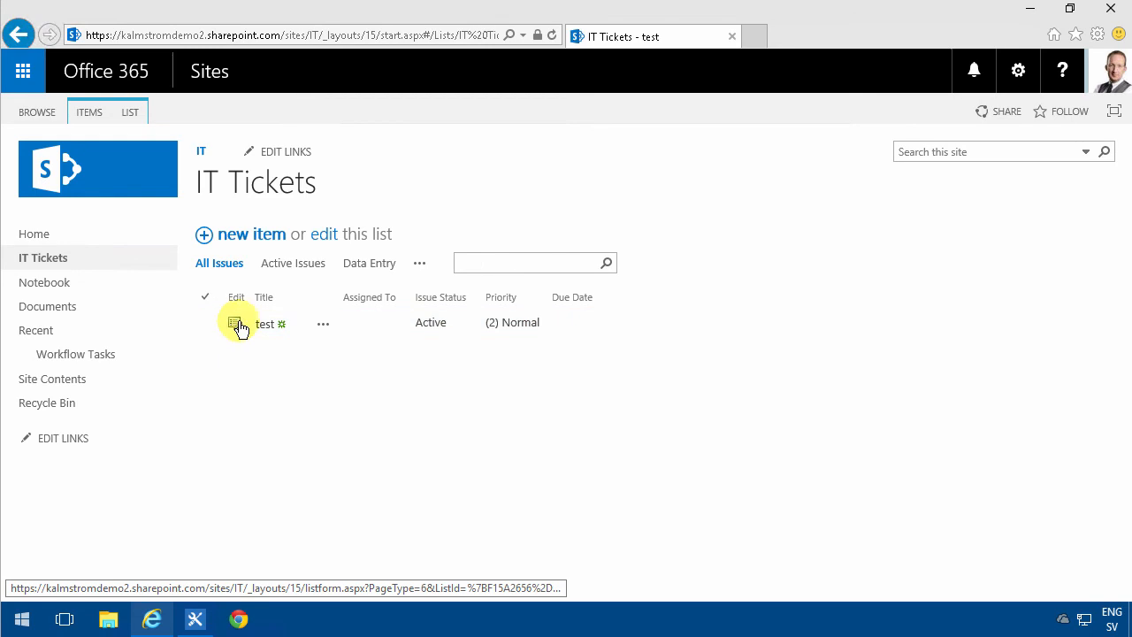
click(237, 323)
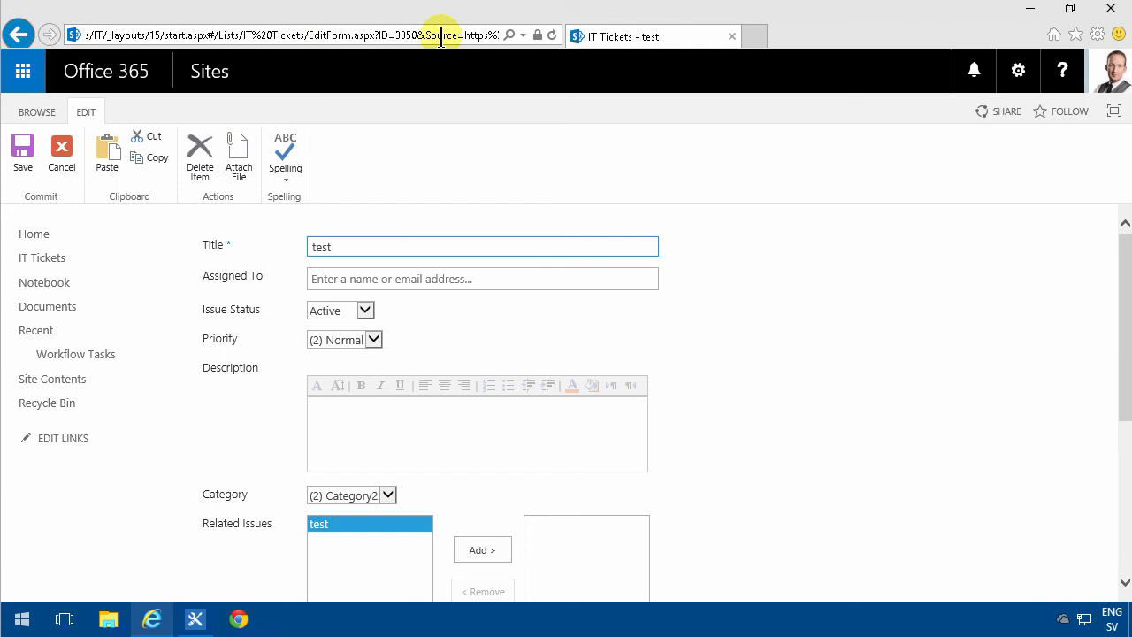
mouse_move(60, 145)
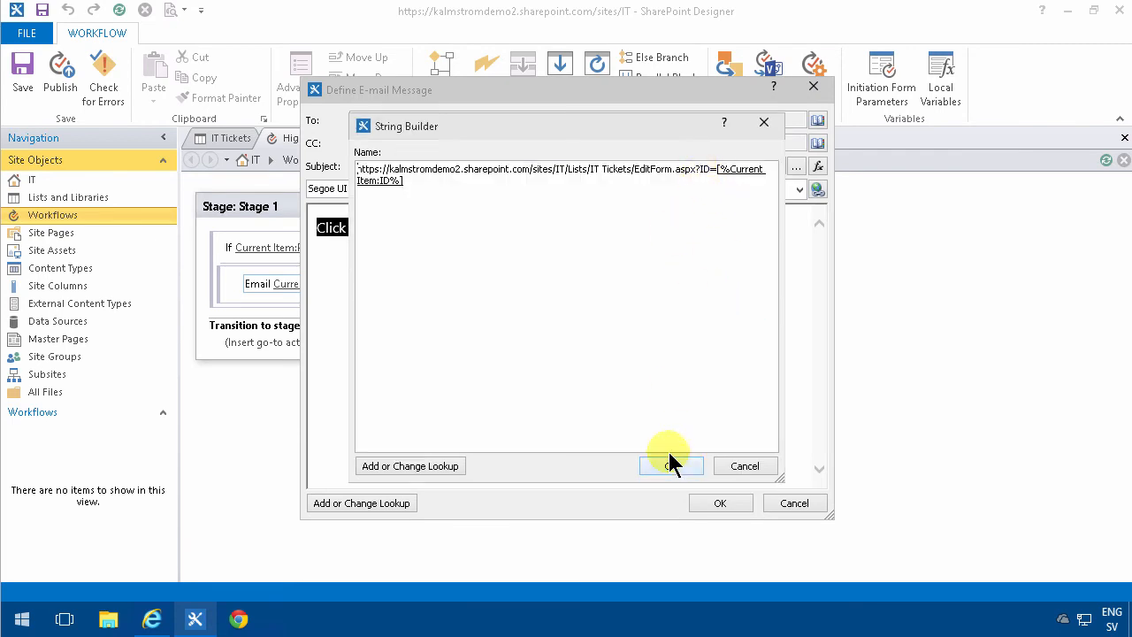
- Confirm the email, enable auto-start on item created and changed, publish, and dismiss the errors warning
click(673, 467)
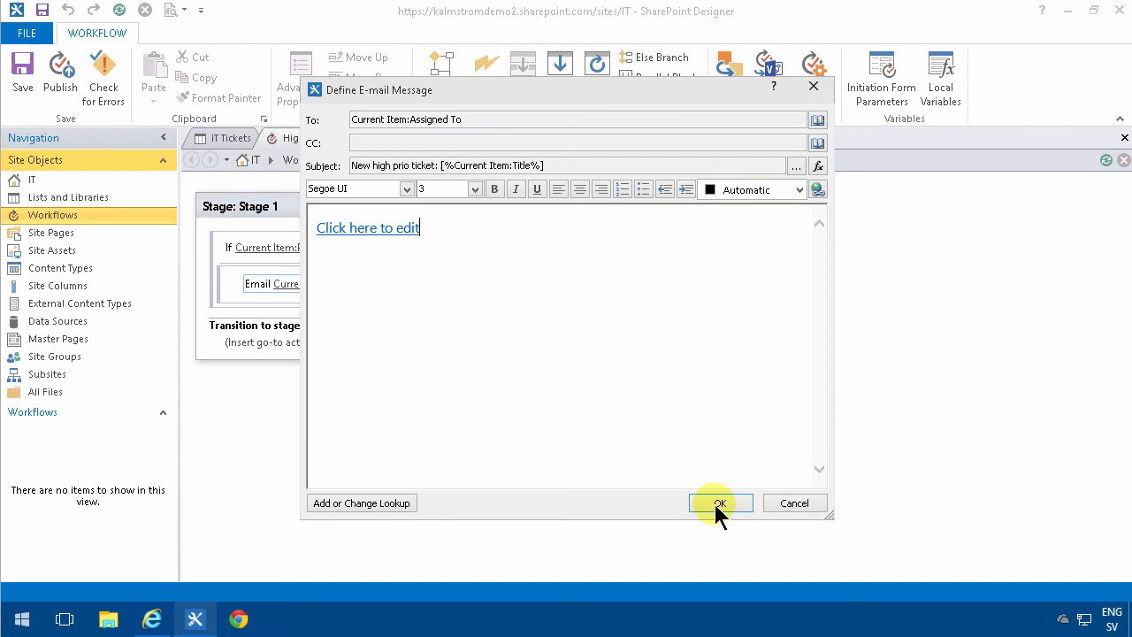
click(719, 502)
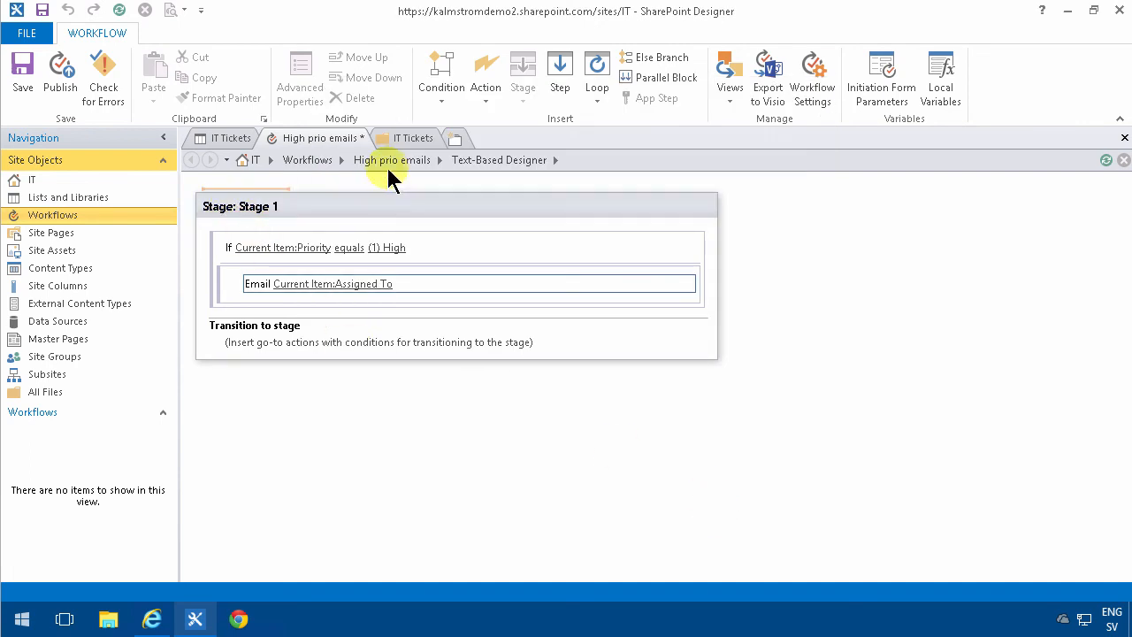
click(393, 159)
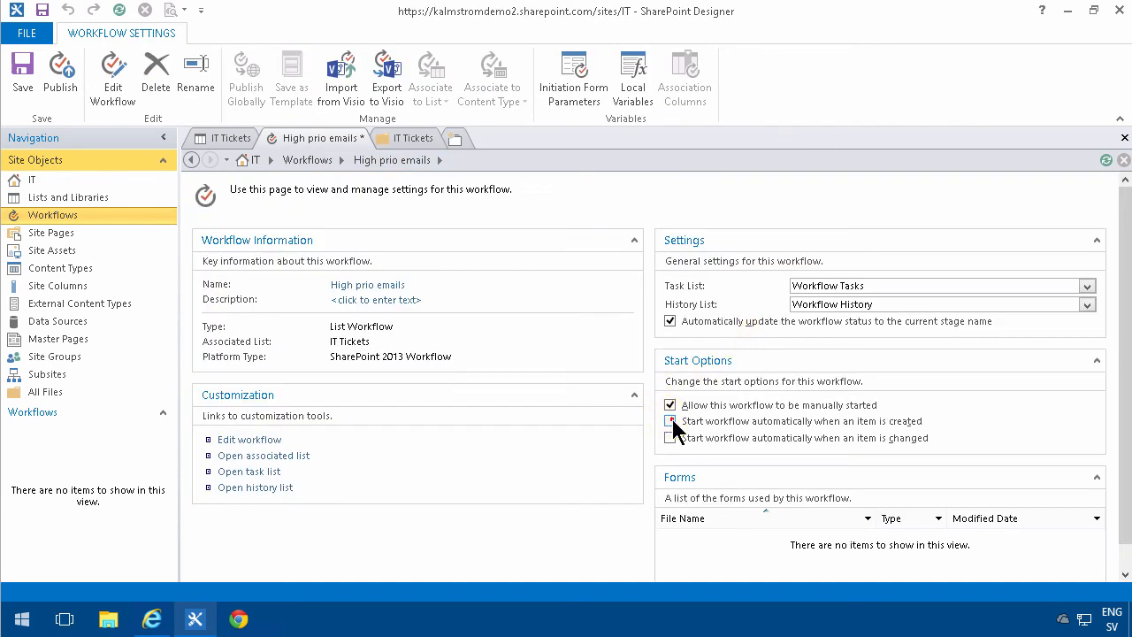
click(670, 421)
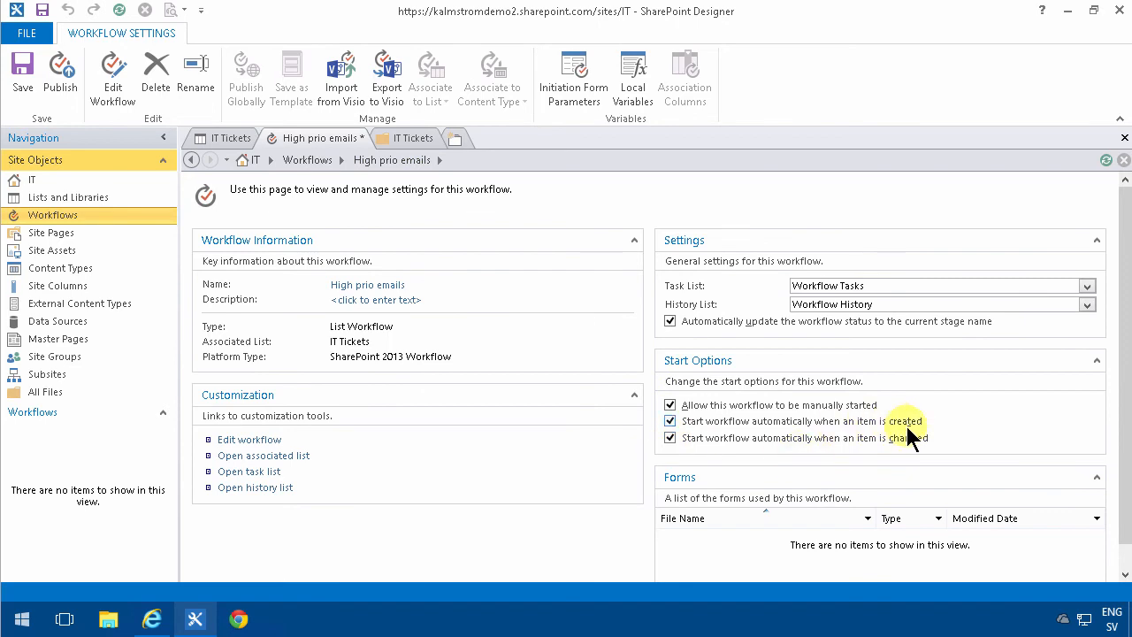
mouse_move(60, 74)
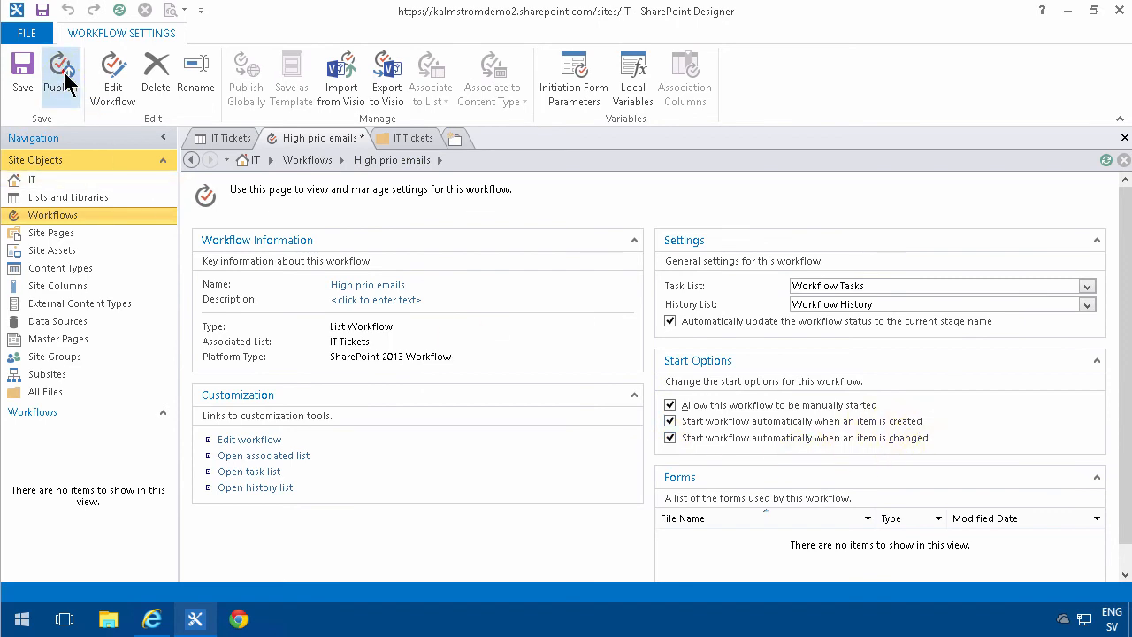
click(61, 75)
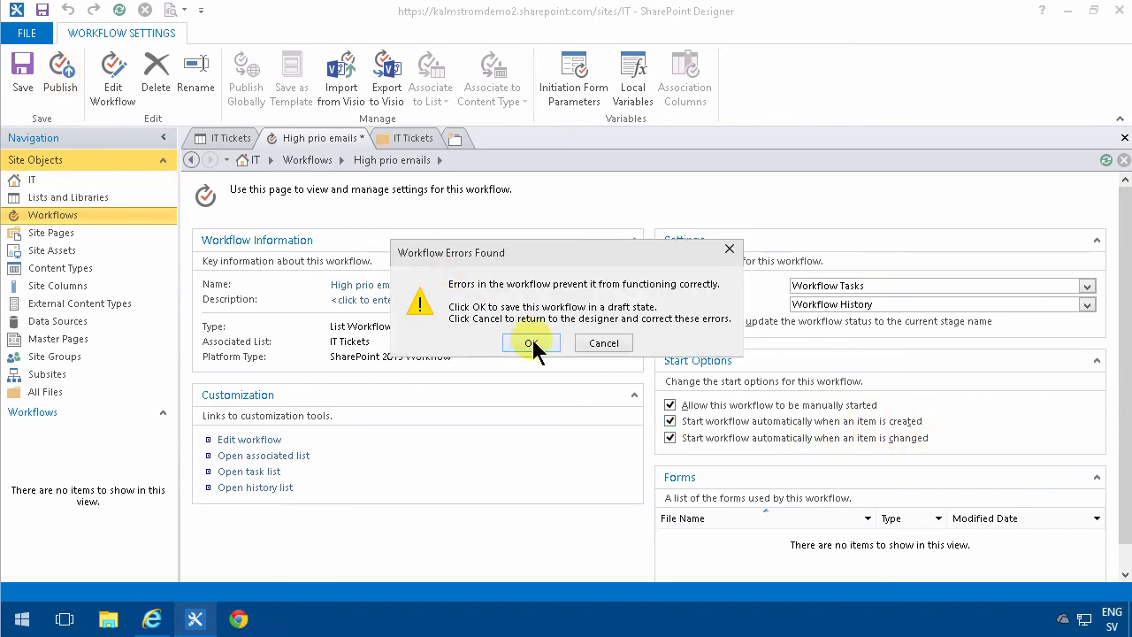
click(531, 344)
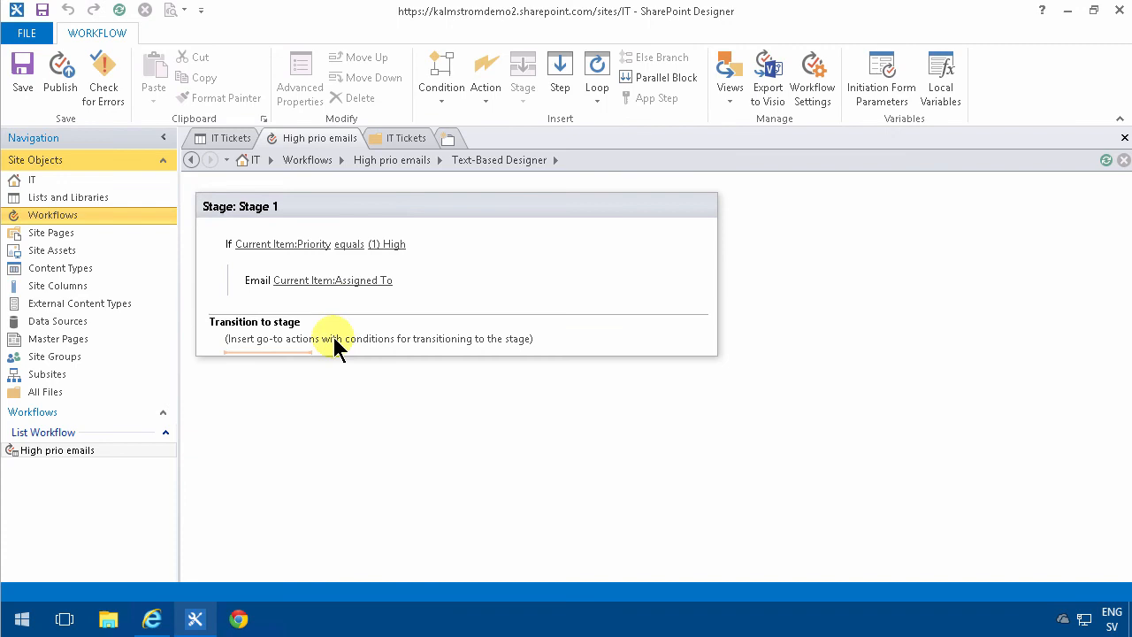
- Set Stage 1's transition to Go to End of Workflow and republish the workflow
text(go)
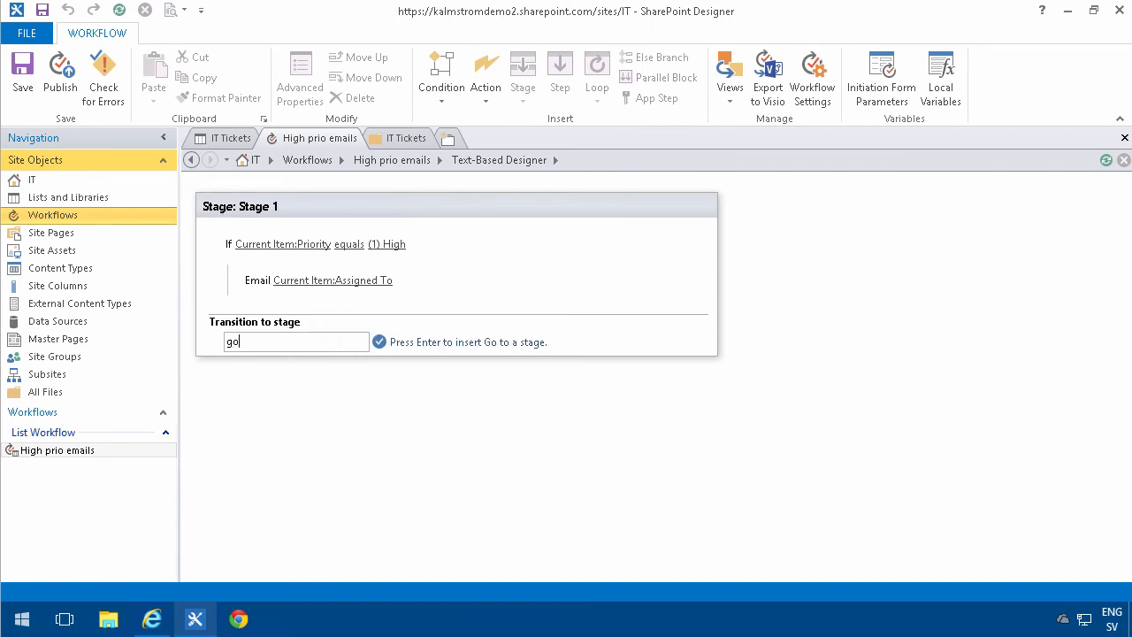
key(Return)
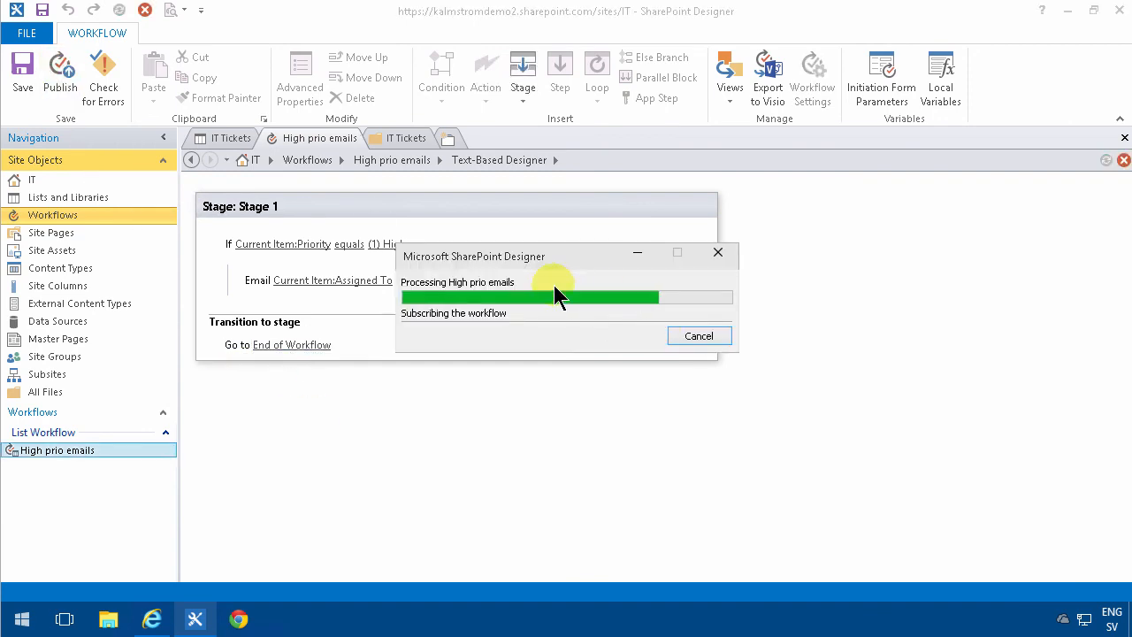
mouse_move(150, 575)
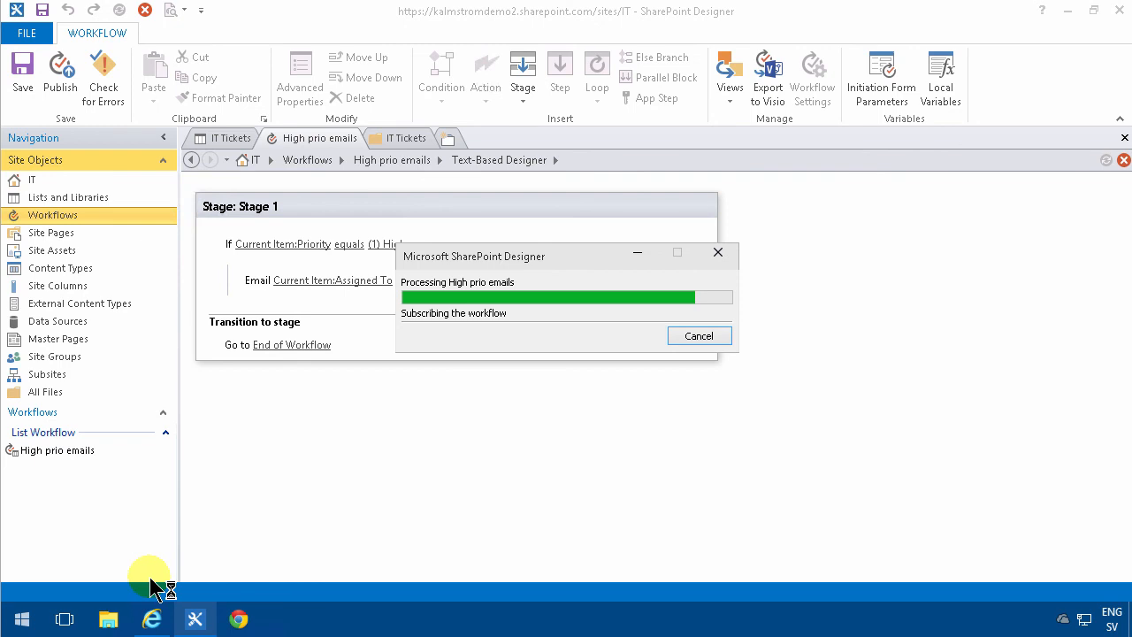
click(152, 619)
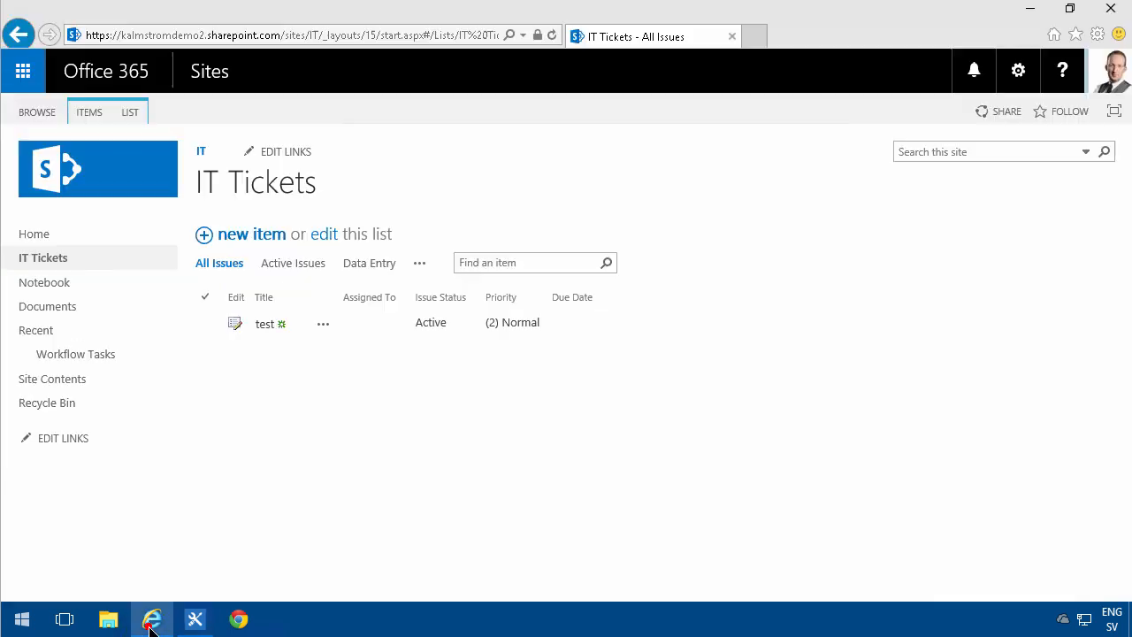
- Create a new ticket 'test 2' assigned to peter with Priority (1) High and save it
click(251, 233)
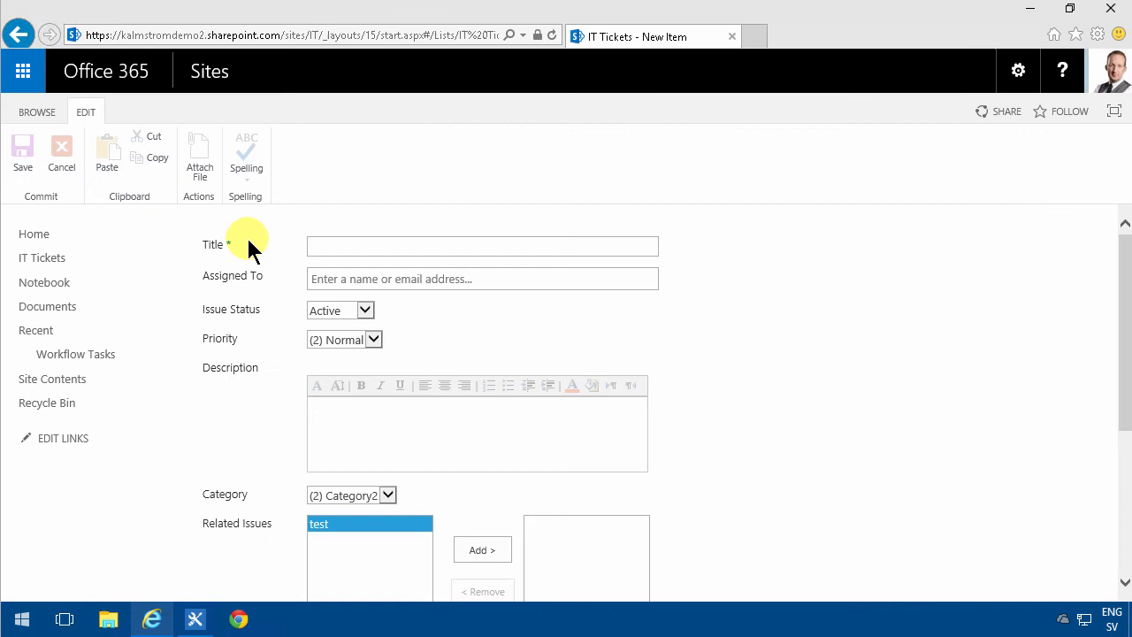
text(test 2)
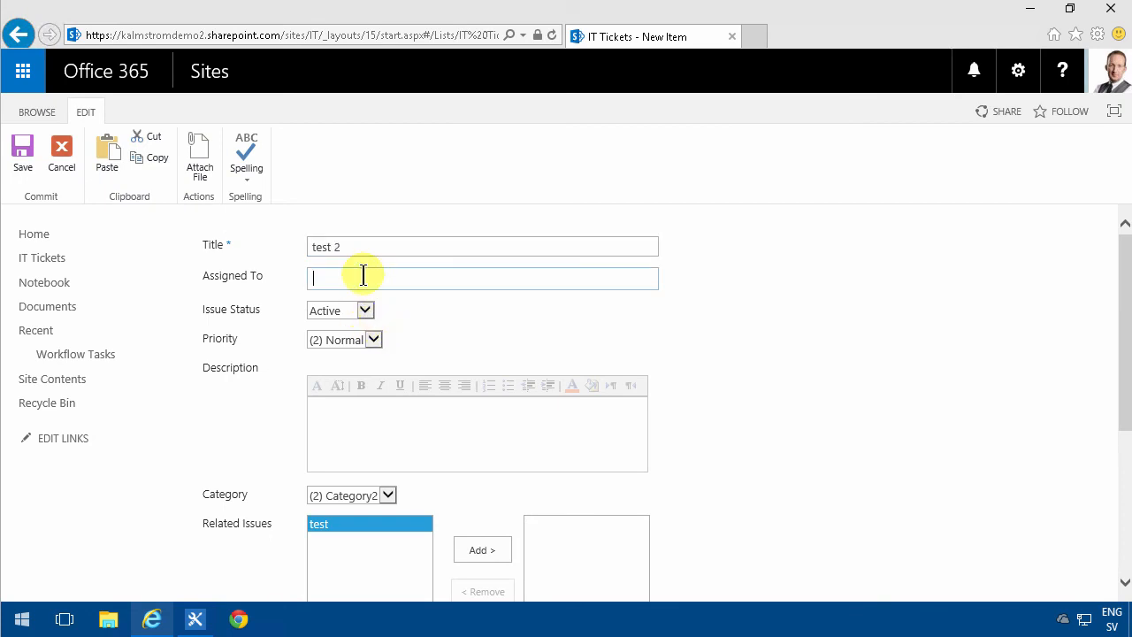
text(peter)
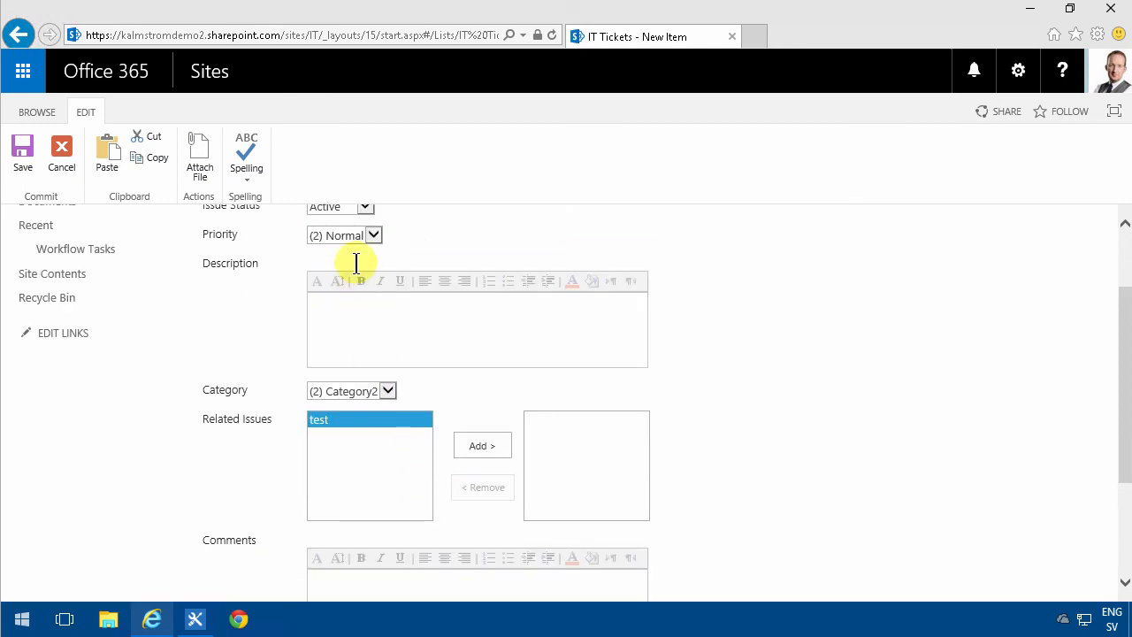
click(372, 233)
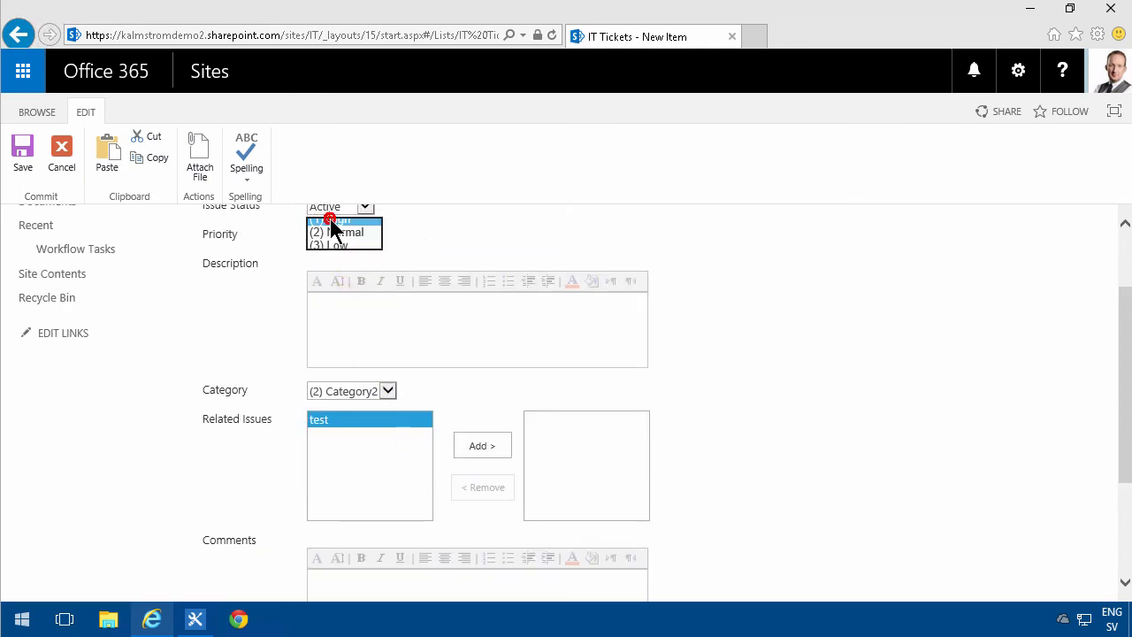
click(340, 219)
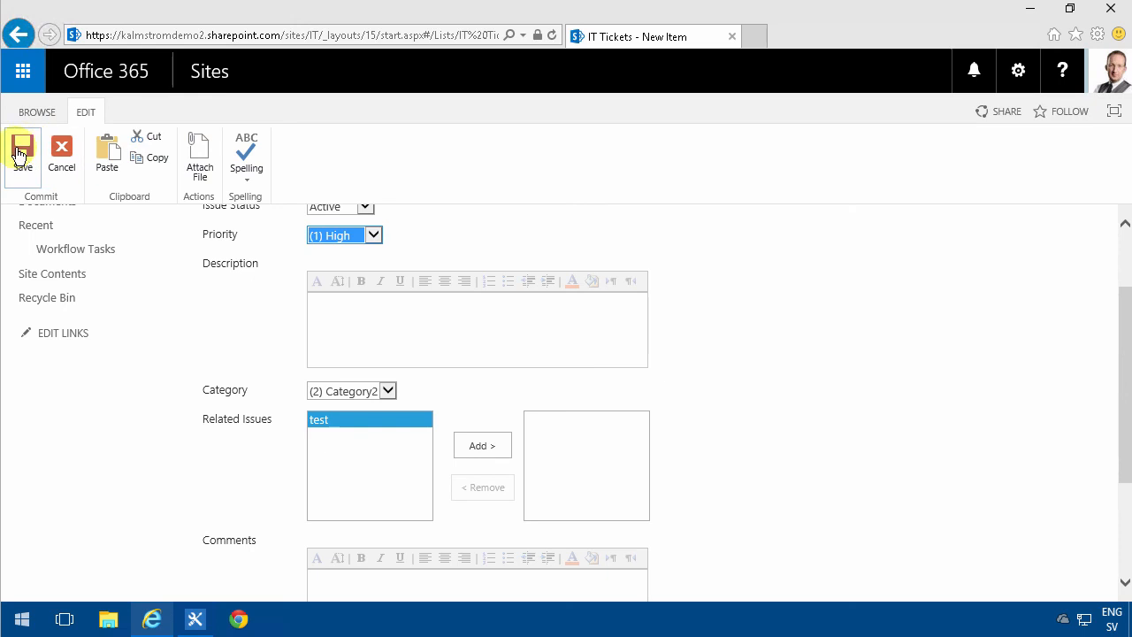
click(21, 156)
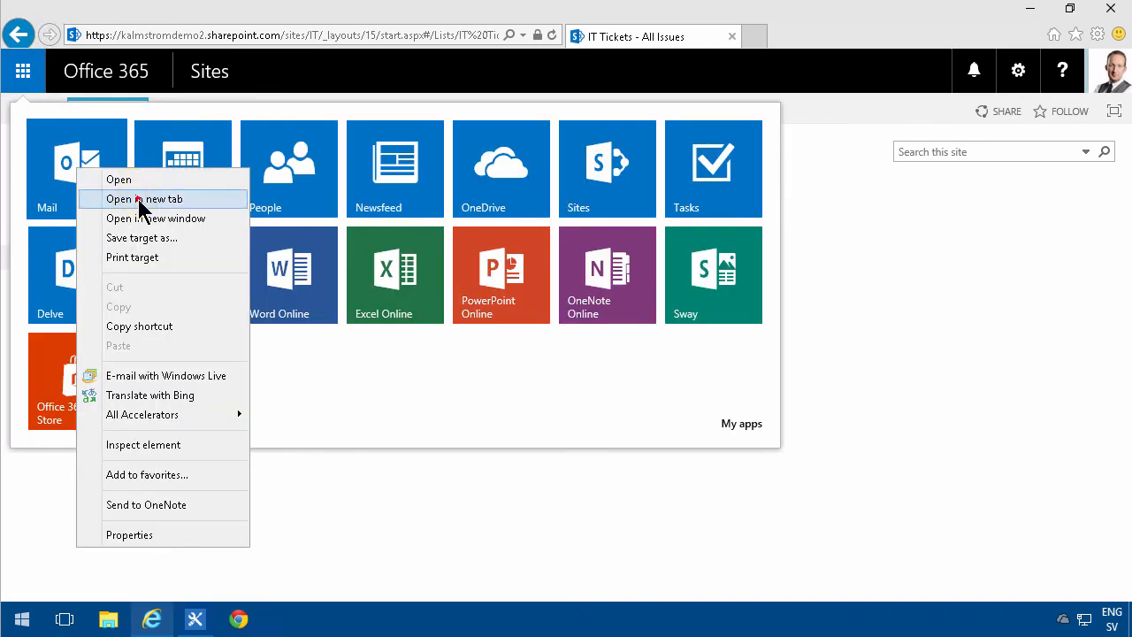
- Open Mail in a new tab, then view the completed Stage 1 workflow status for test 2
click(145, 198)
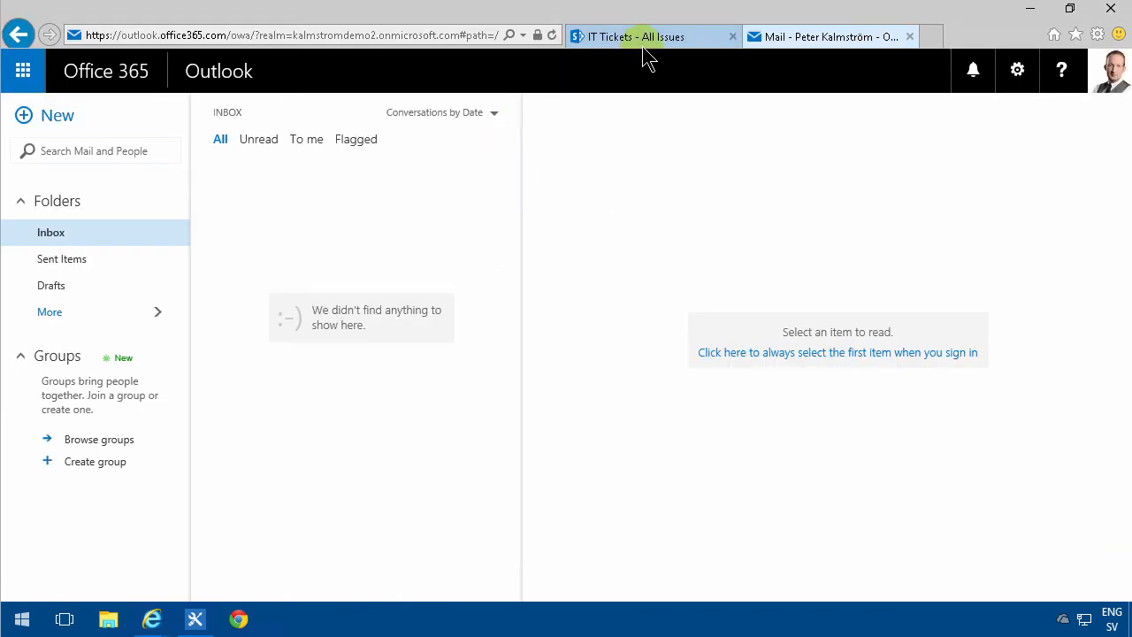
click(653, 36)
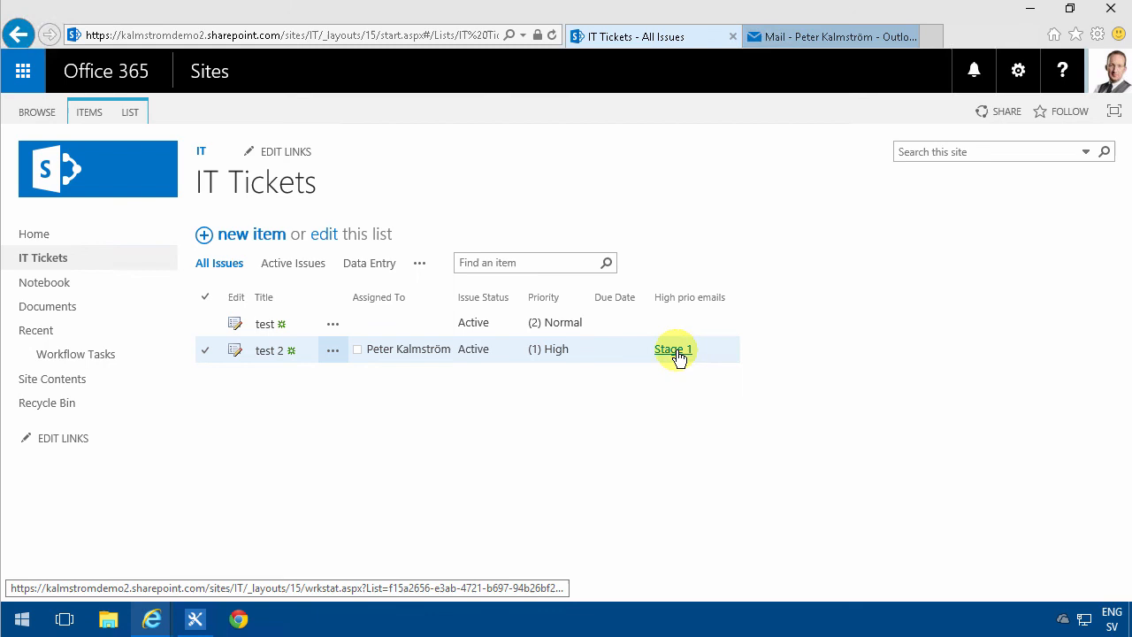
mouse_move(678, 358)
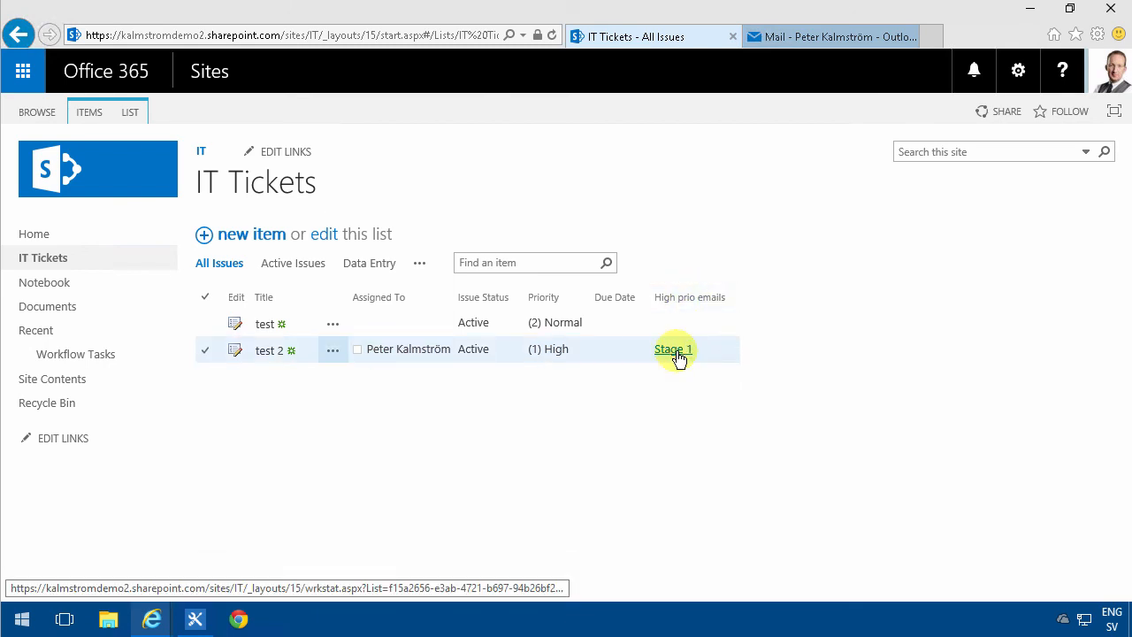
click(672, 349)
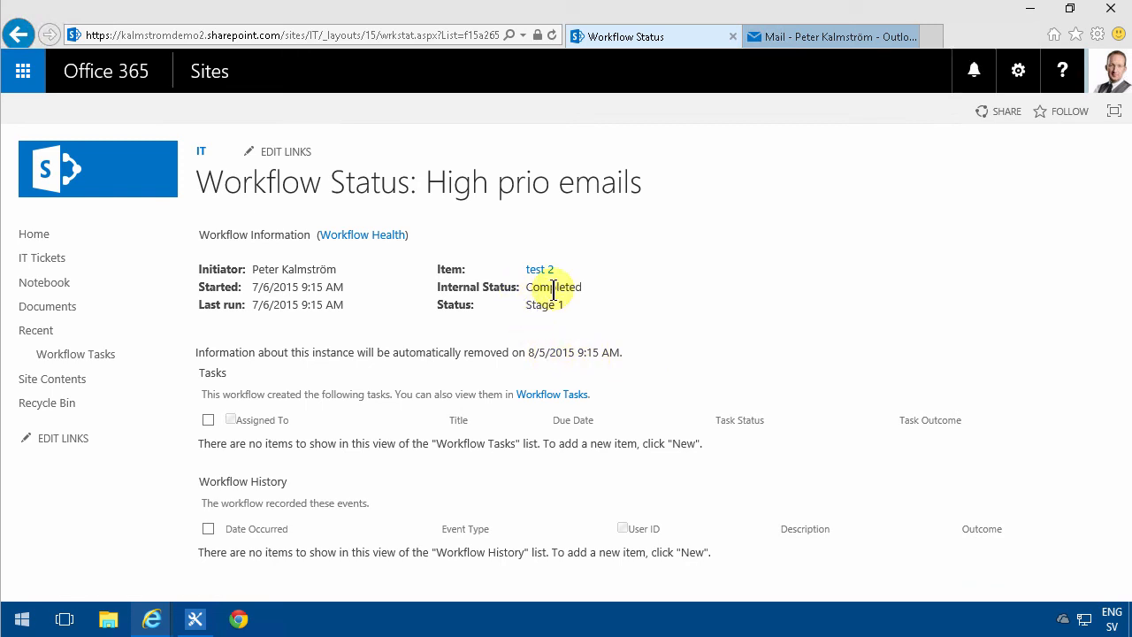
mouse_move(805, 69)
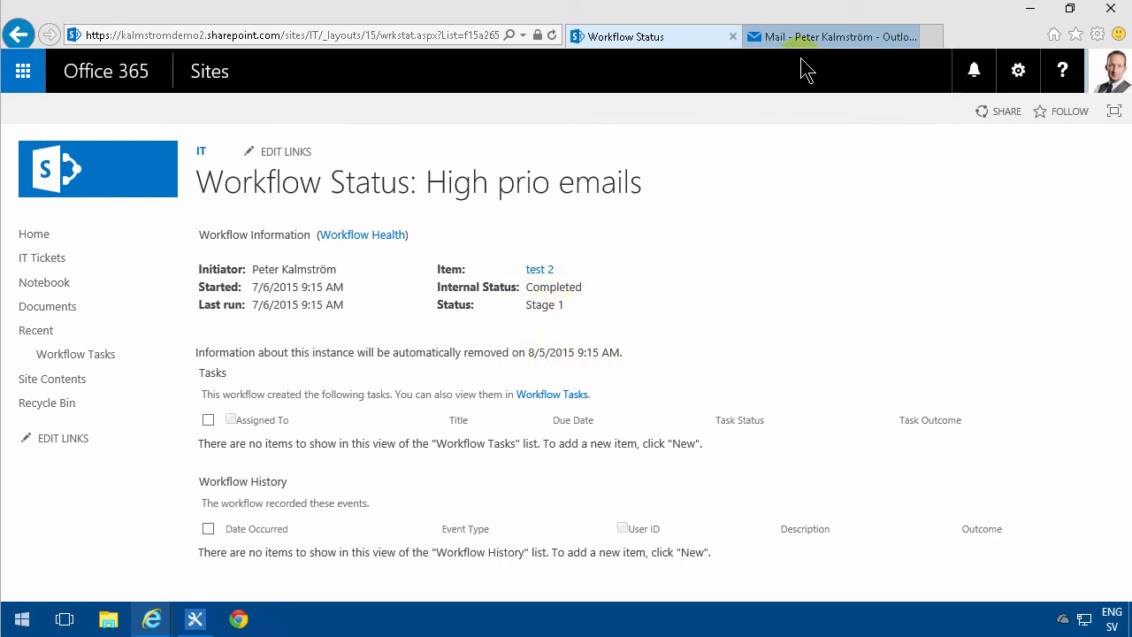
- Verify the 'New high prio ticket: test 2' email's edit link reaches test 2's edit form, then return to SharePoint Designer
click(830, 35)
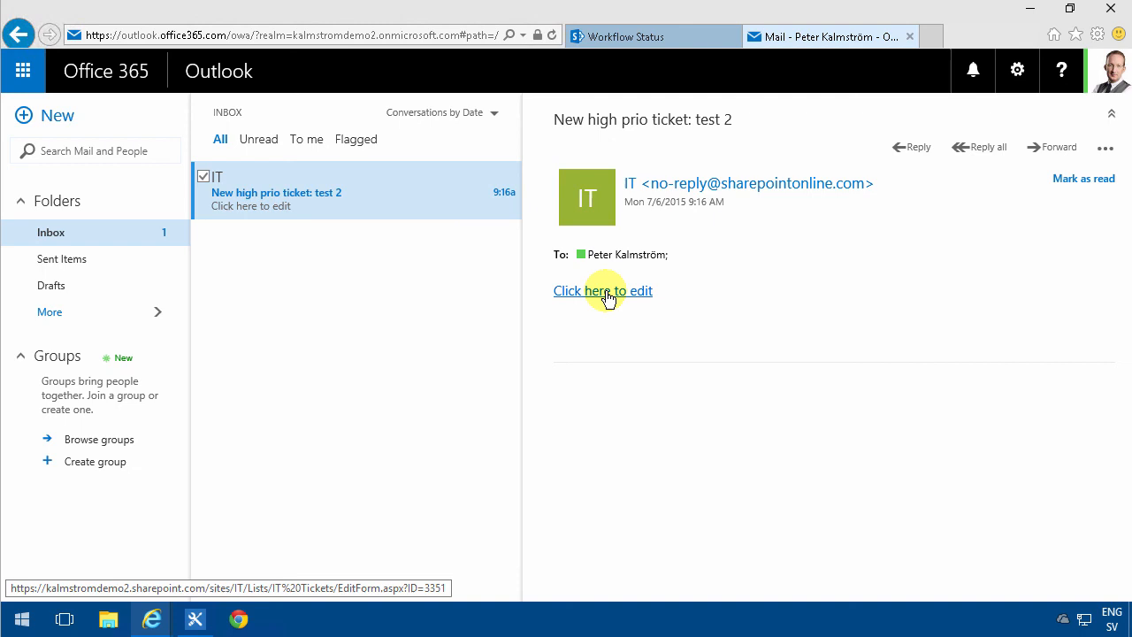
click(602, 290)
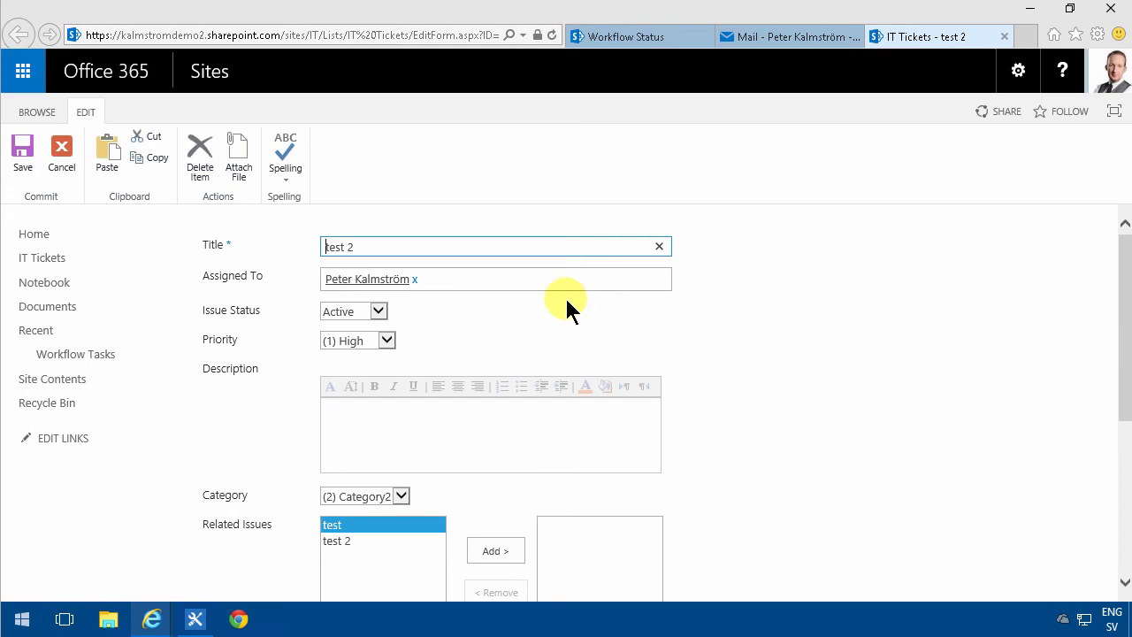
scroll(down, 3)
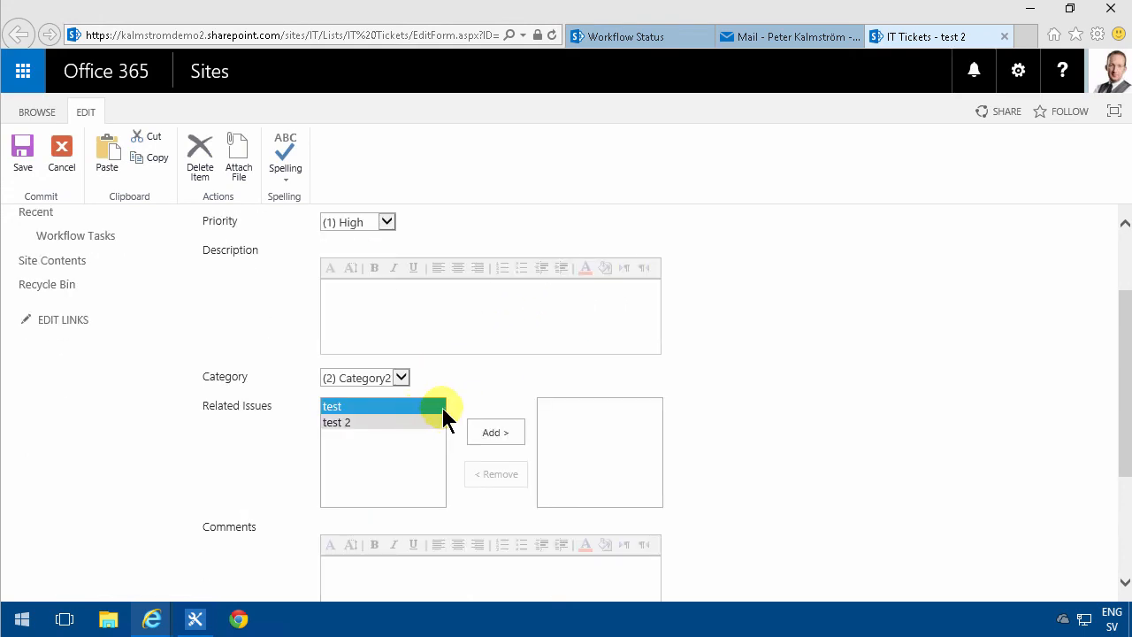
mouse_move(743, 14)
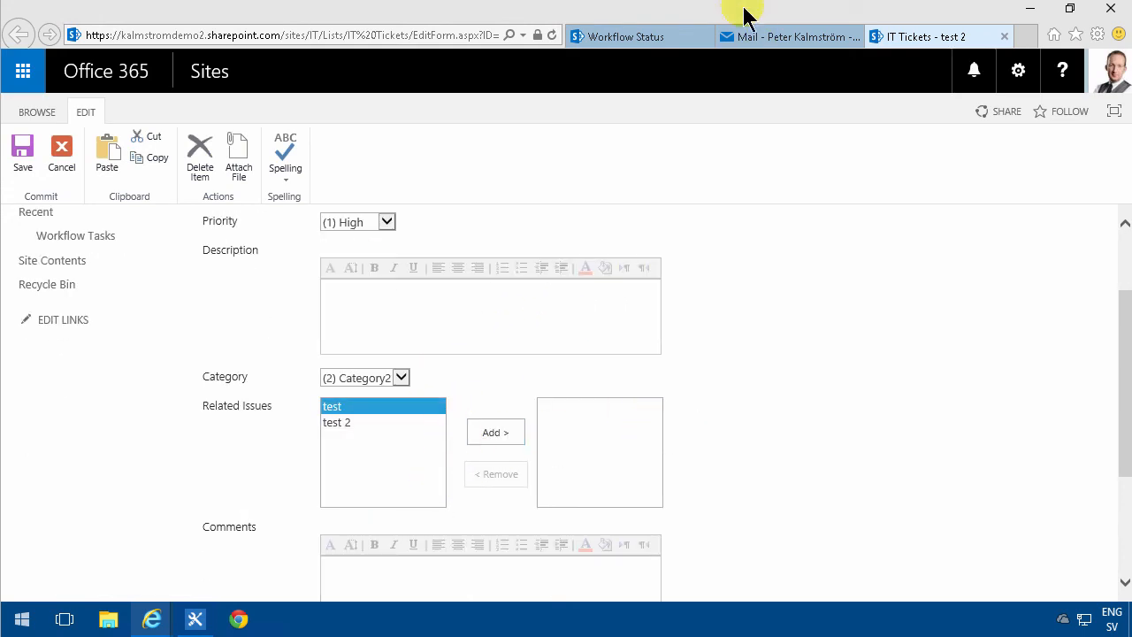
click(788, 35)
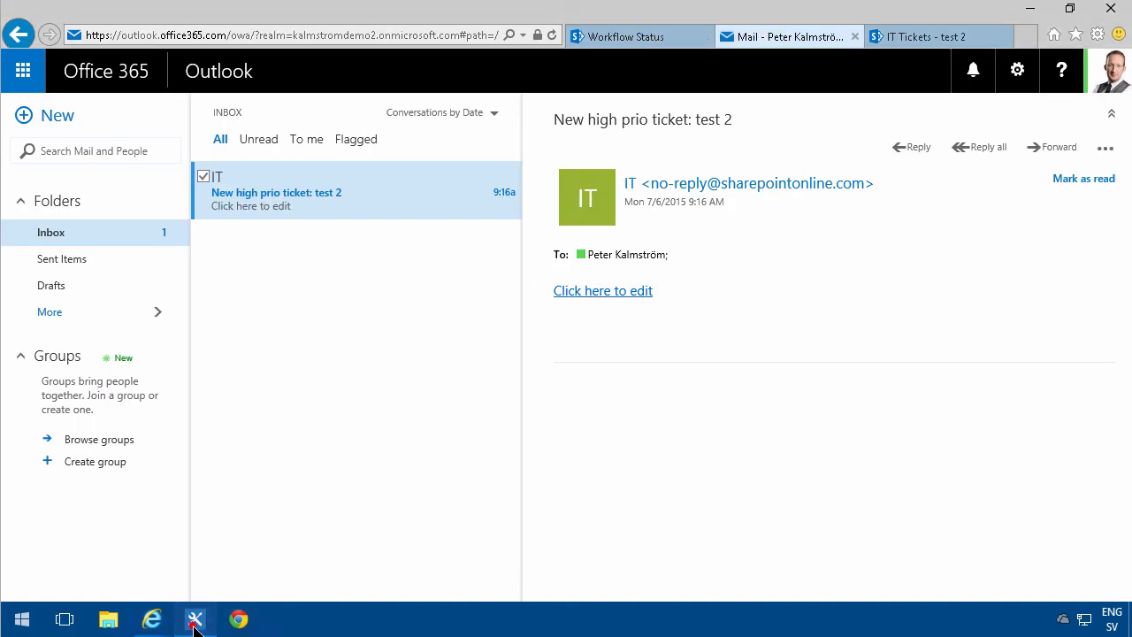
click(194, 619)
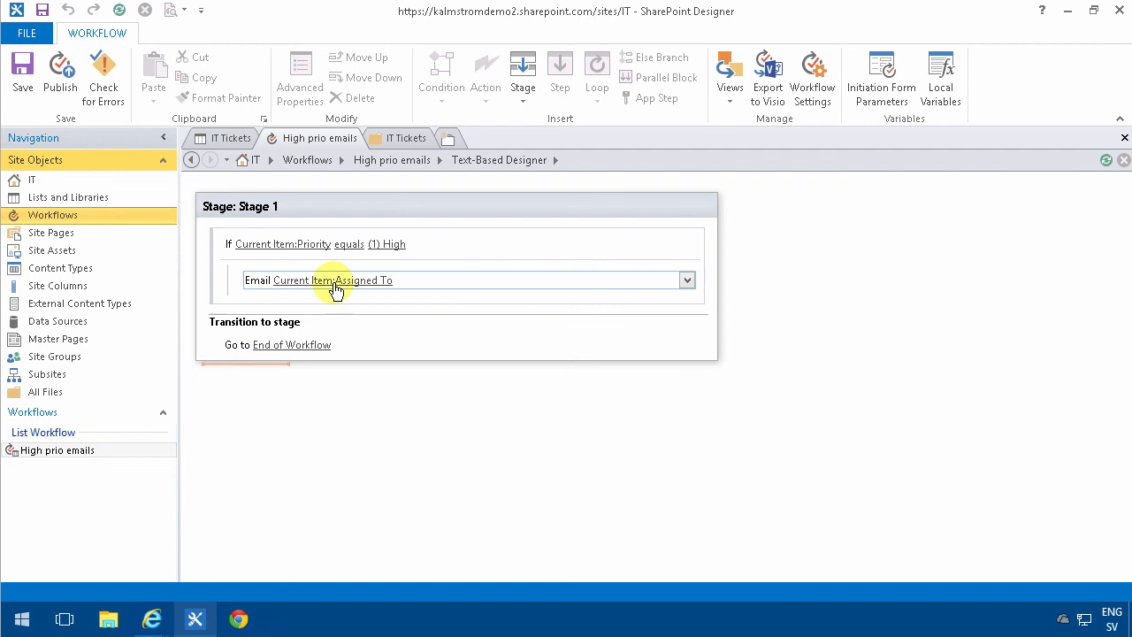